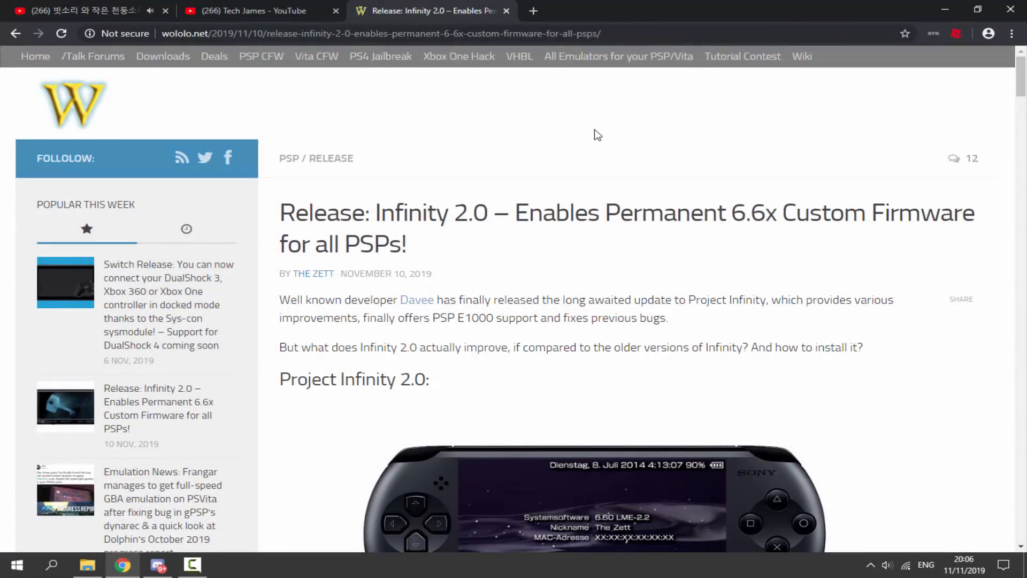
mouse_move(529, 132)
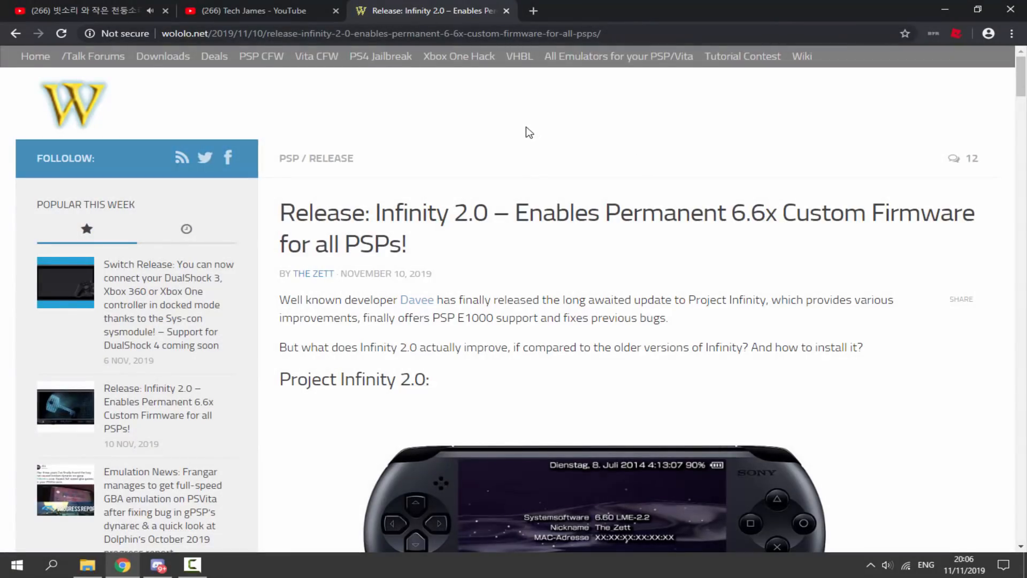
Scroll the Infinity 2.0 article down to its list of required downloads
scroll(down, 3)
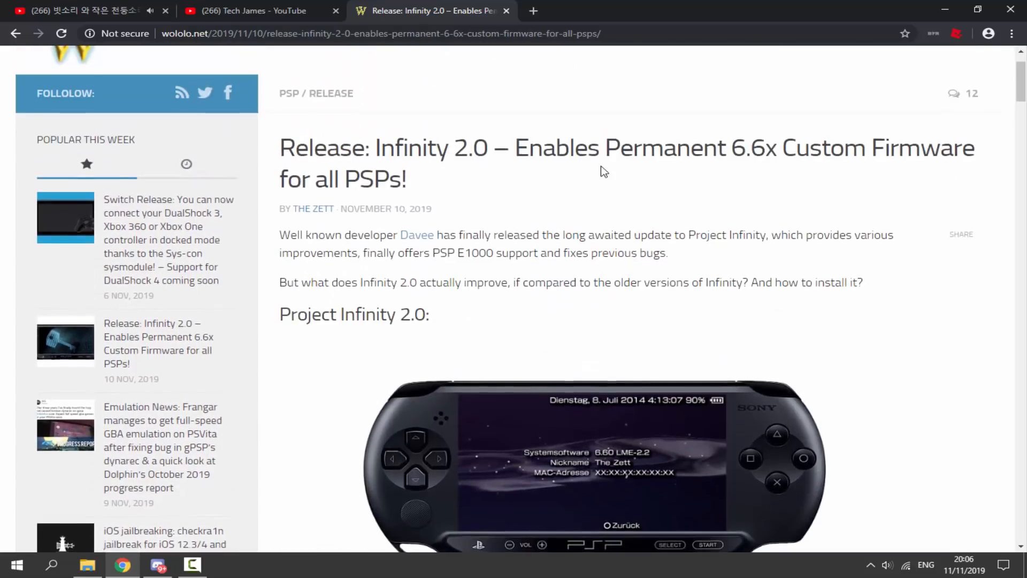
scroll(down, 3)
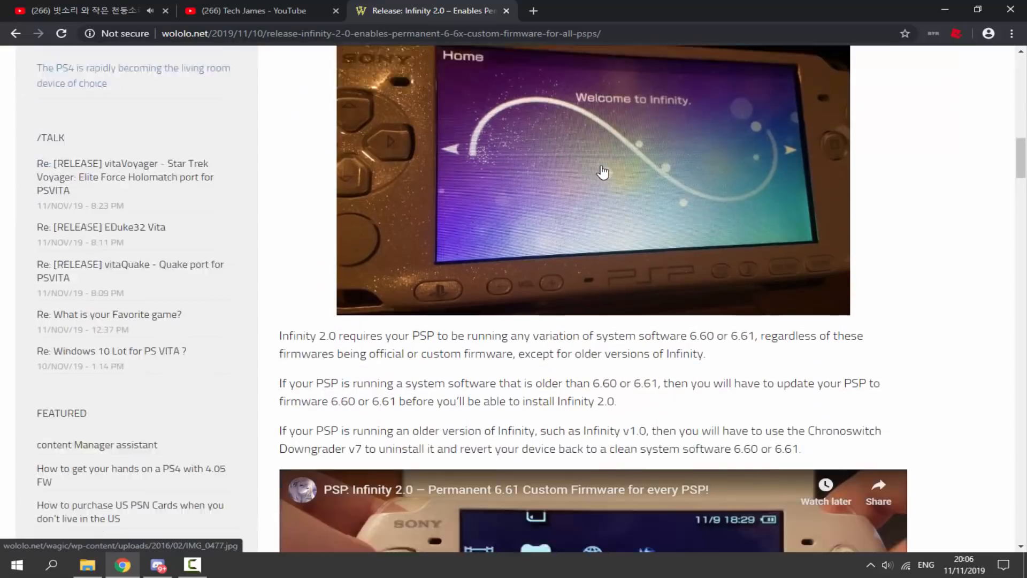
scroll(down, 3)
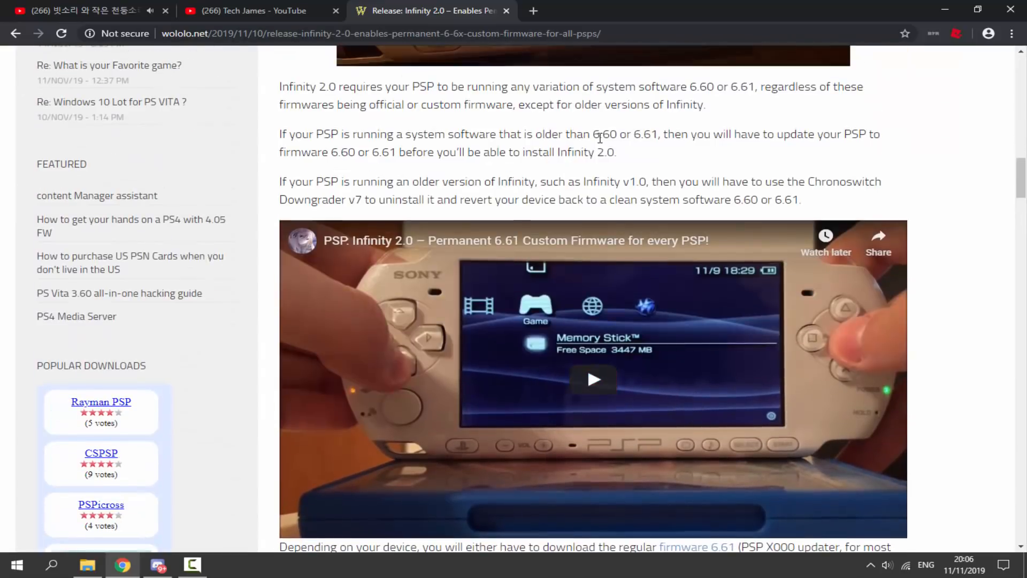
scroll(down, 3)
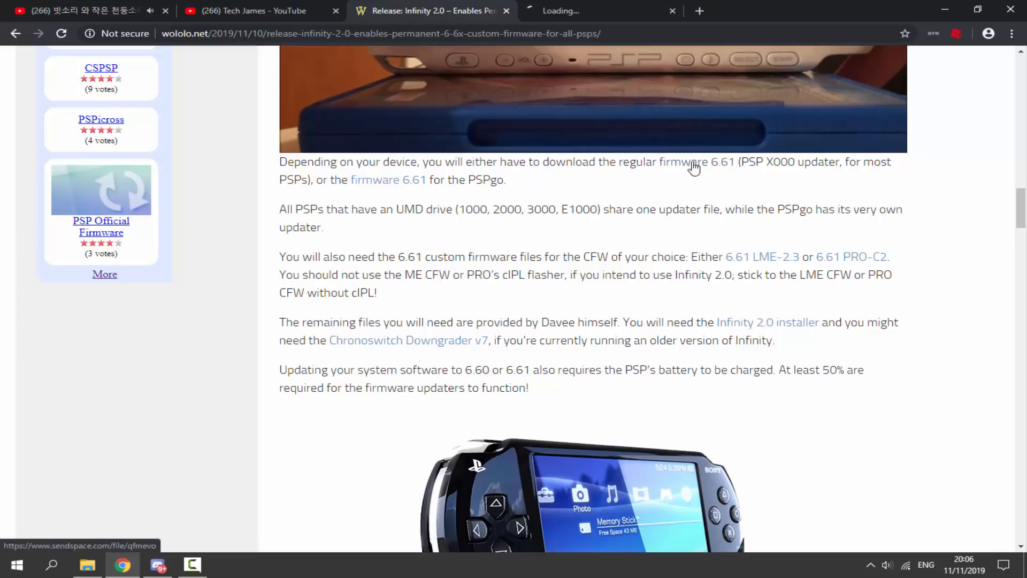
Open and close the 6.61 and PSPgo 6.61 firmware download pages
click(692, 161)
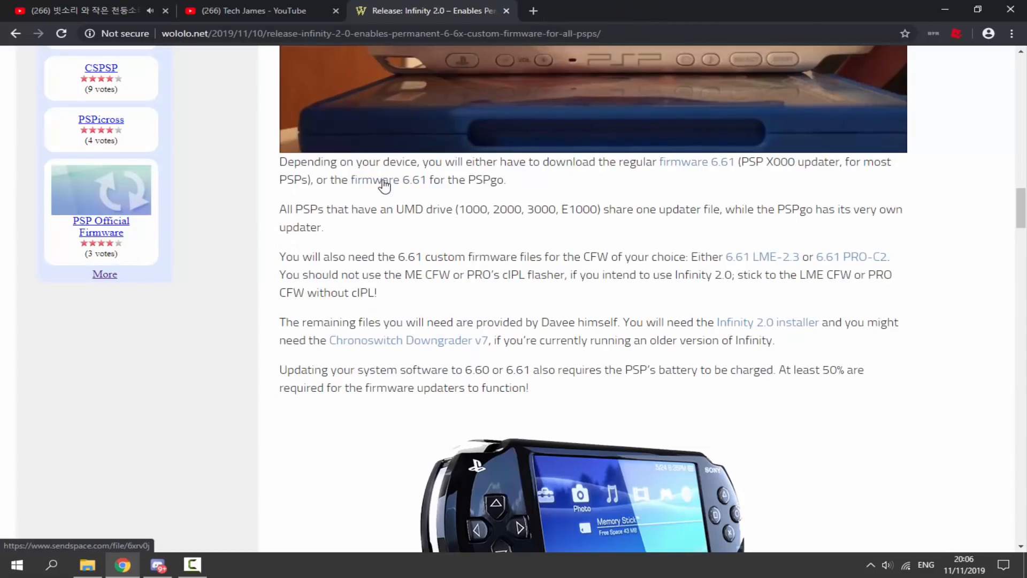
click(388, 180)
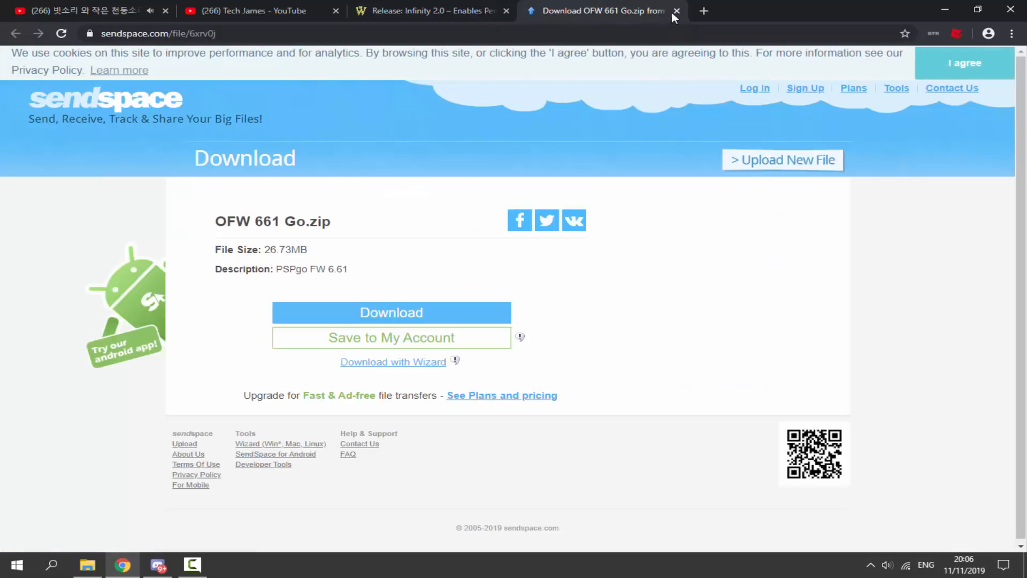
click(677, 11)
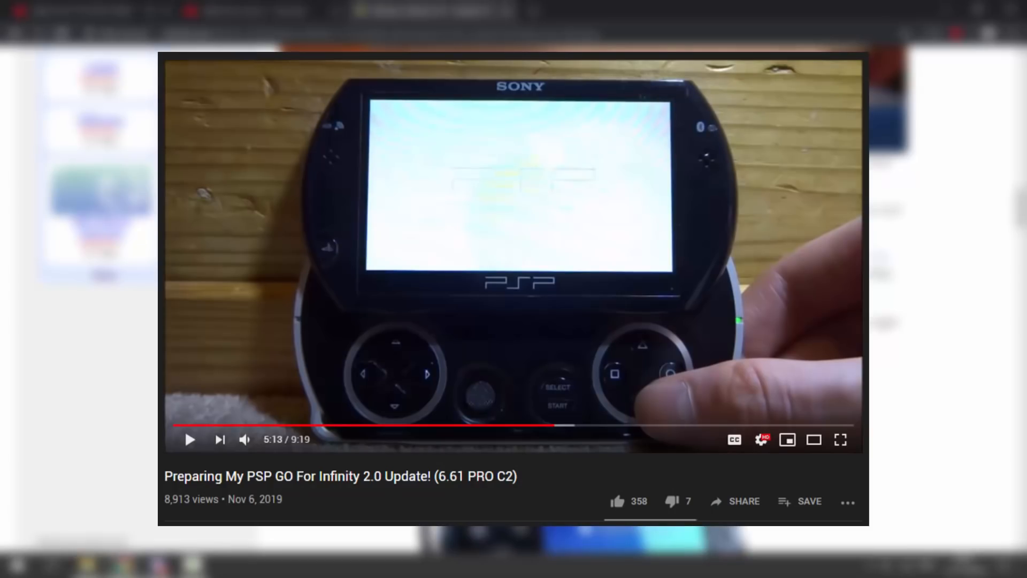
click(432, 11)
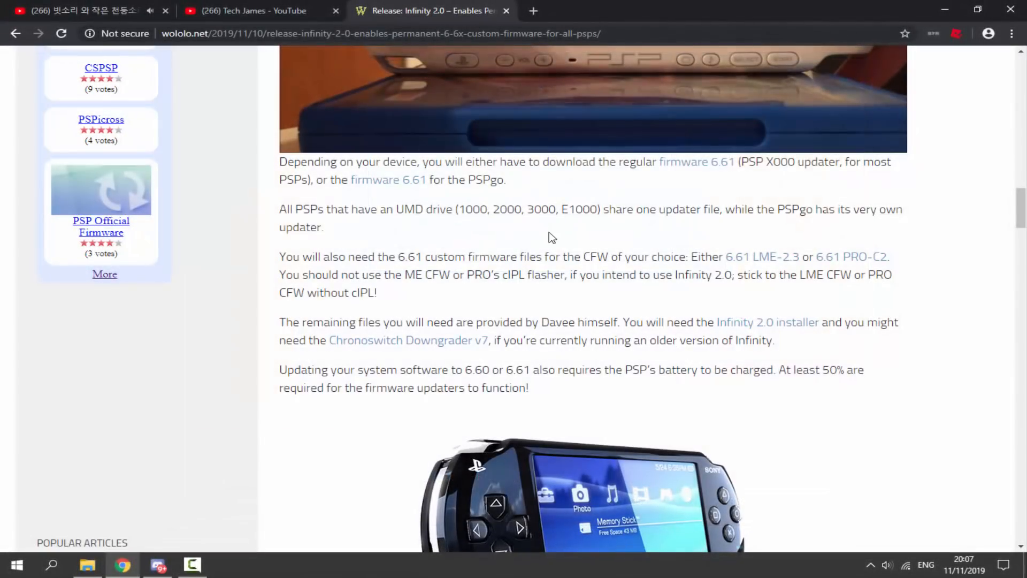
mouse_move(557, 237)
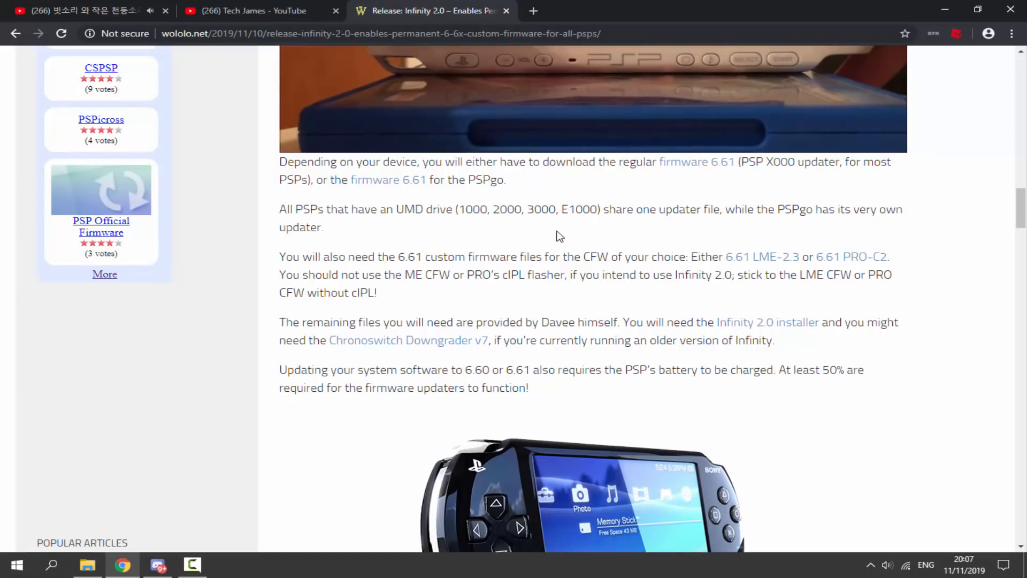
scroll(down, 3)
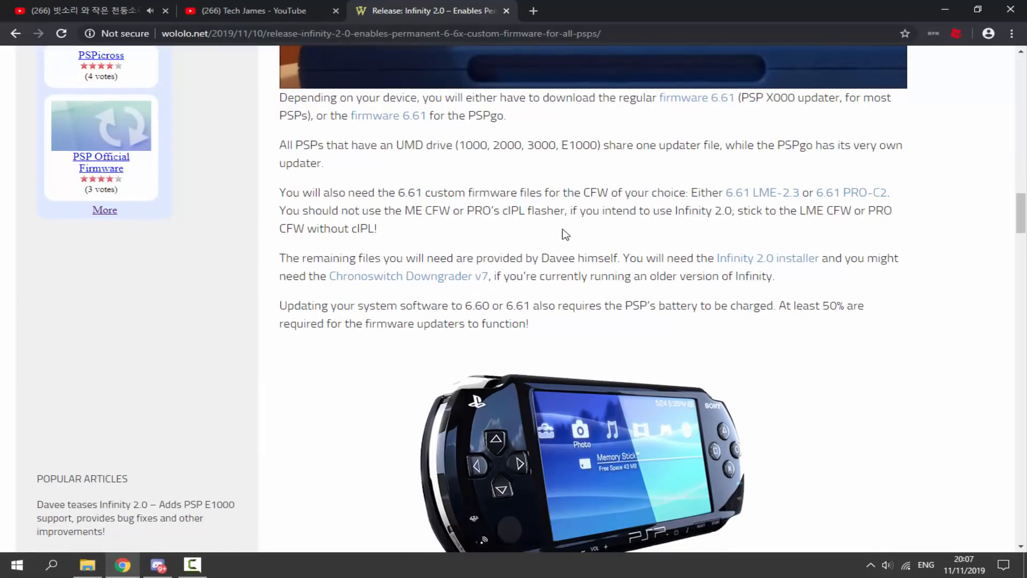
mouse_move(762, 192)
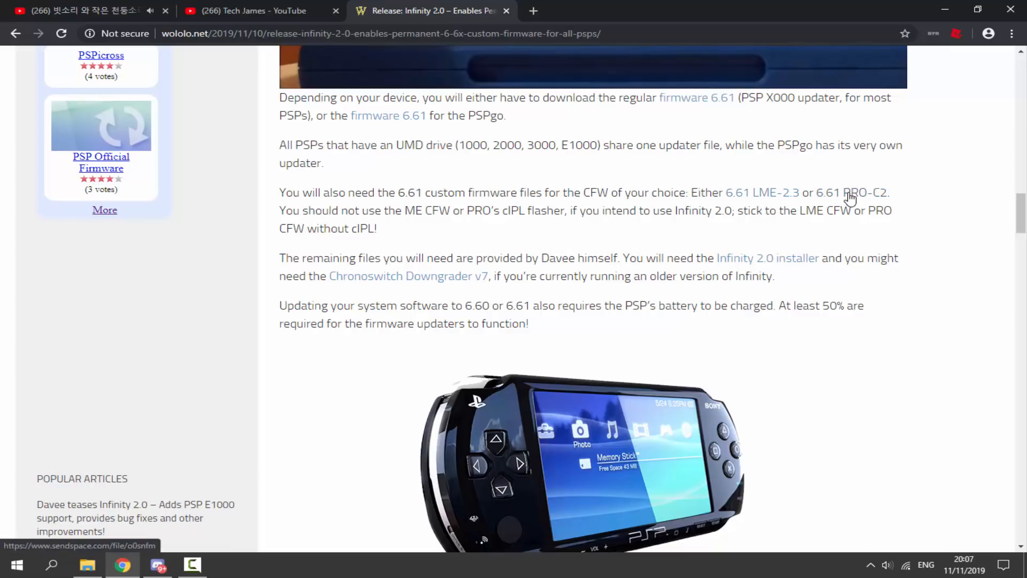
Request the 6.61 PRO-C2 zip download from its sendspace page
click(852, 192)
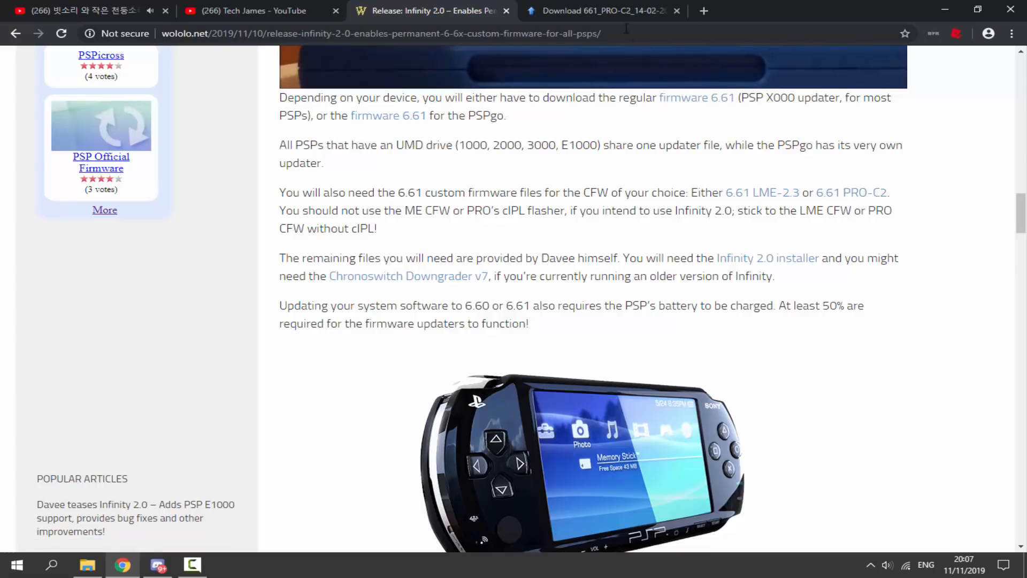
click(603, 11)
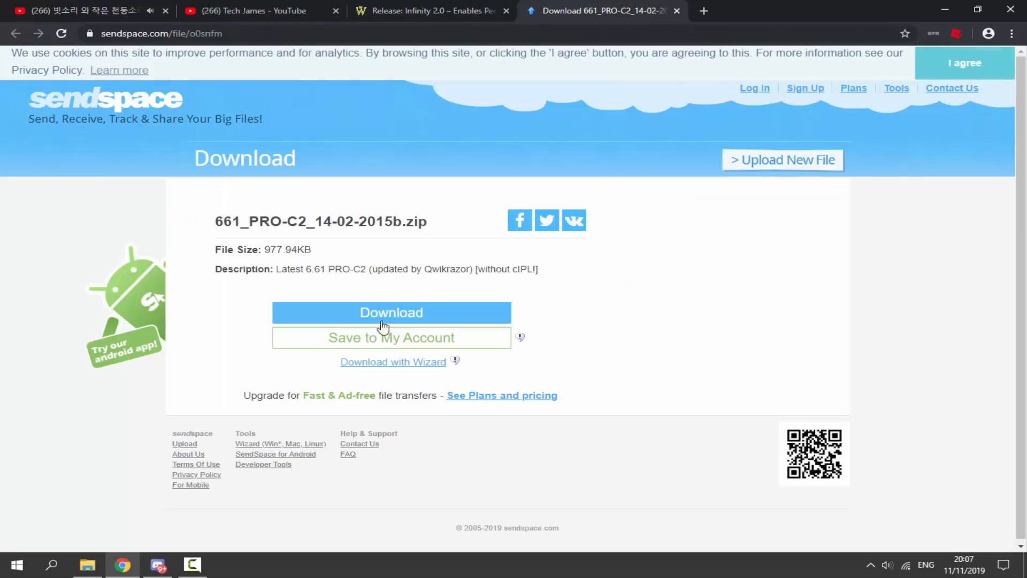
click(391, 312)
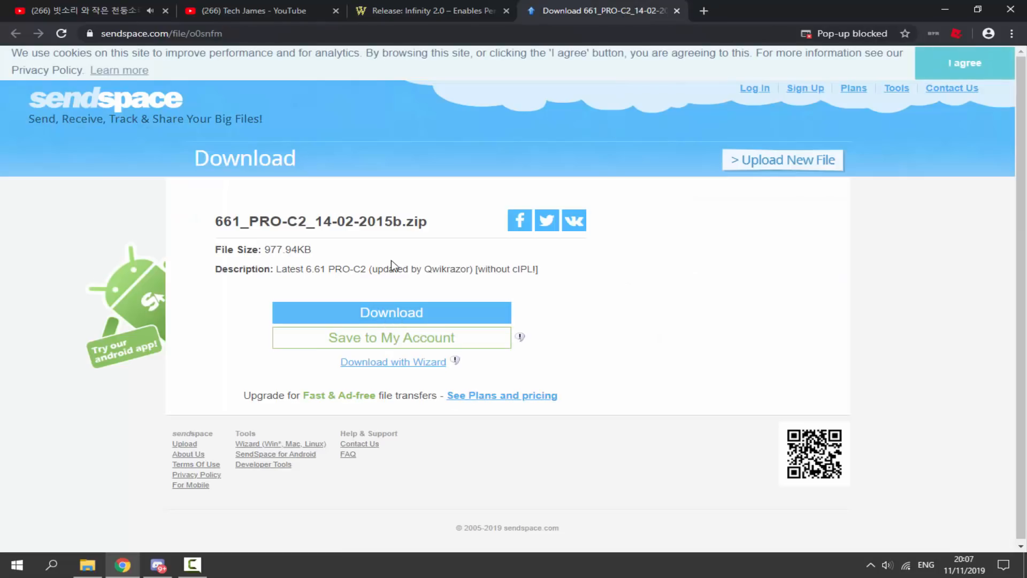
click(391, 312)
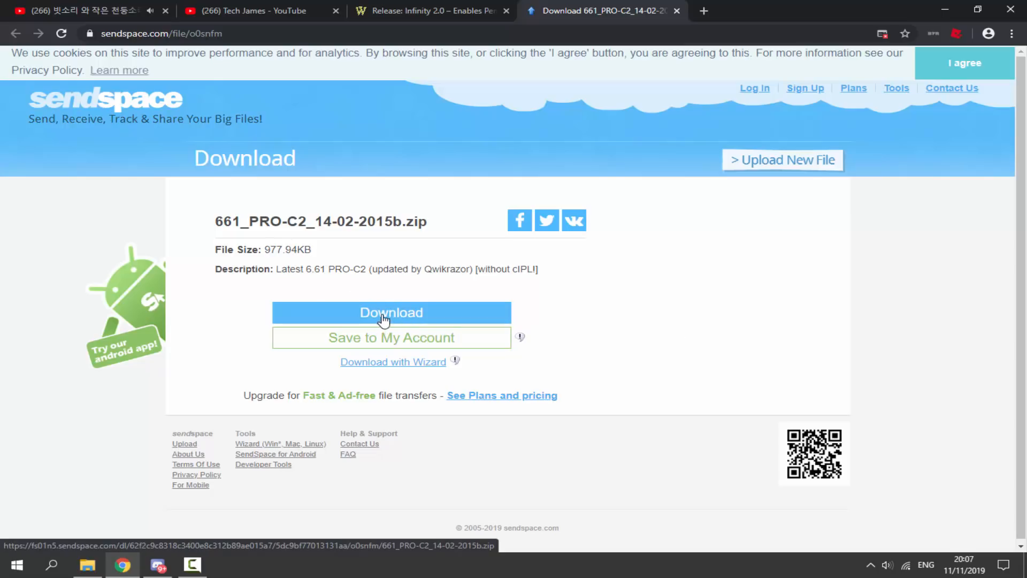
click(391, 312)
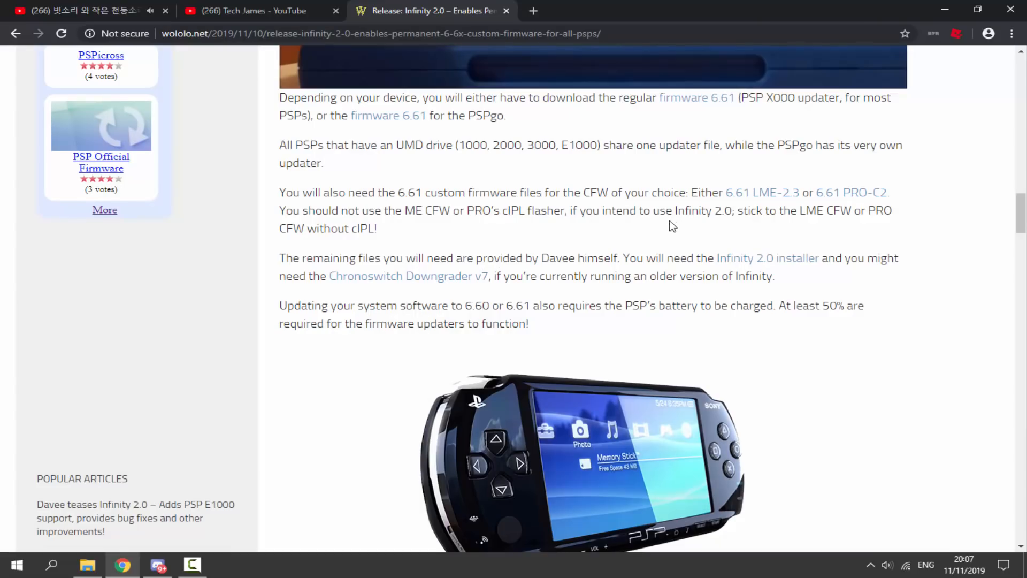
Download infinity-2.0.3.zip from the Downloads section of infinity.lolhax.org
click(767, 258)
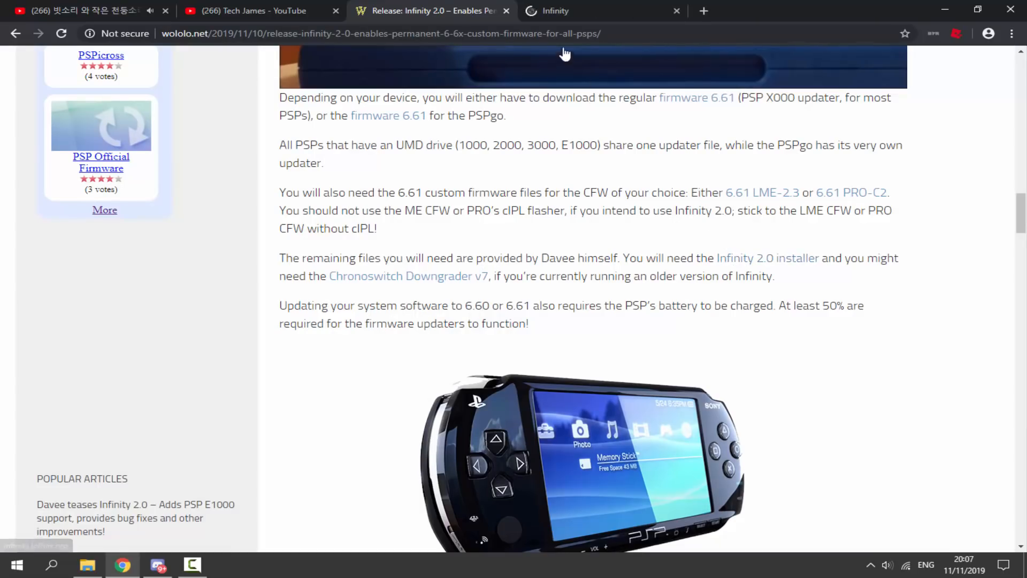
click(590, 10)
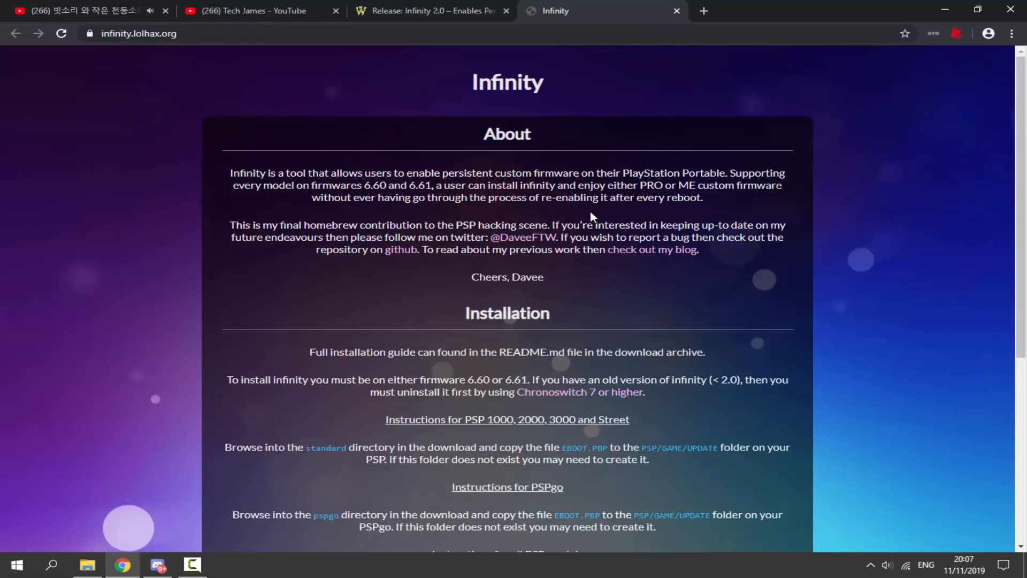
scroll(down, 3)
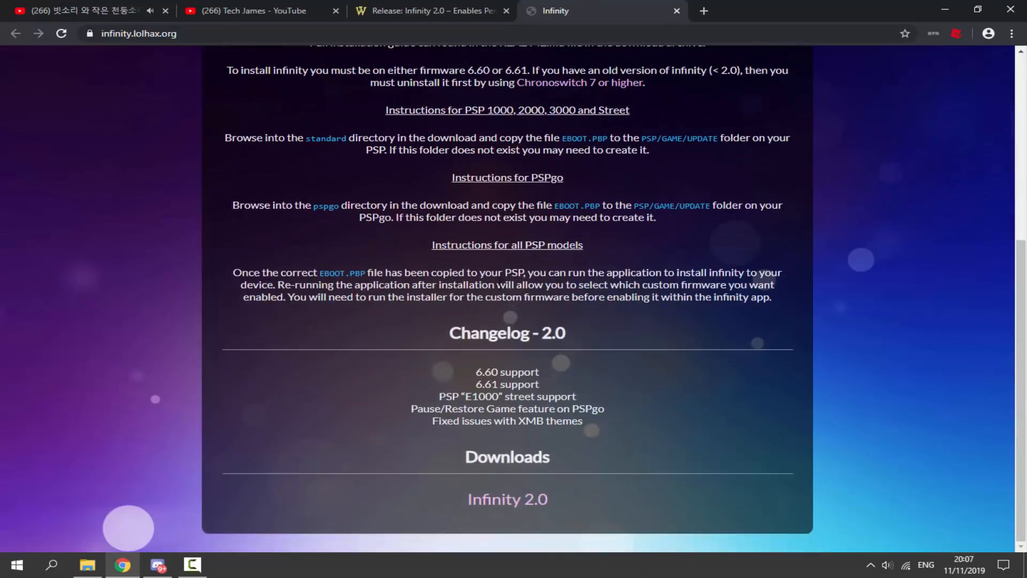
mouse_move(507, 498)
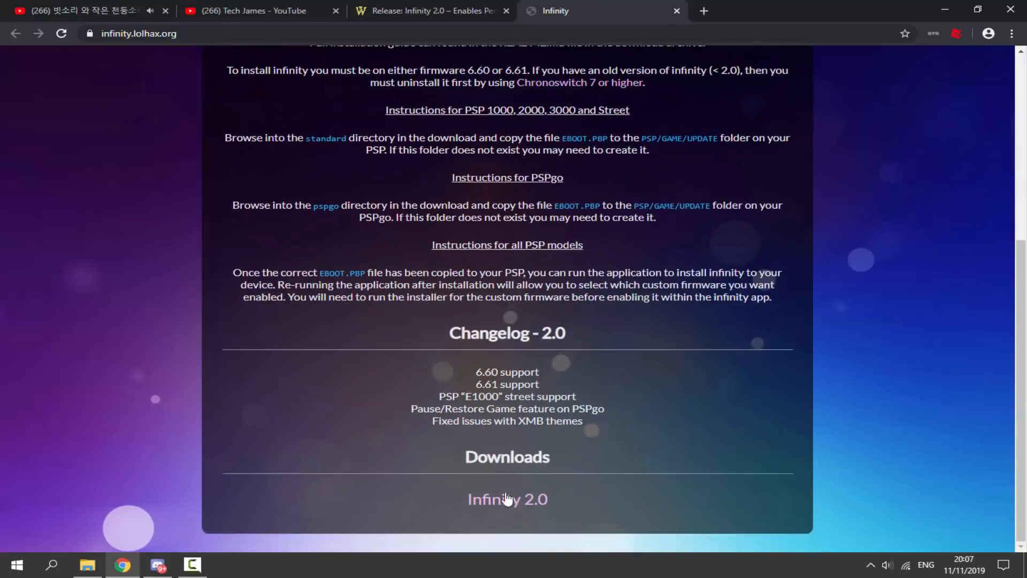
click(507, 499)
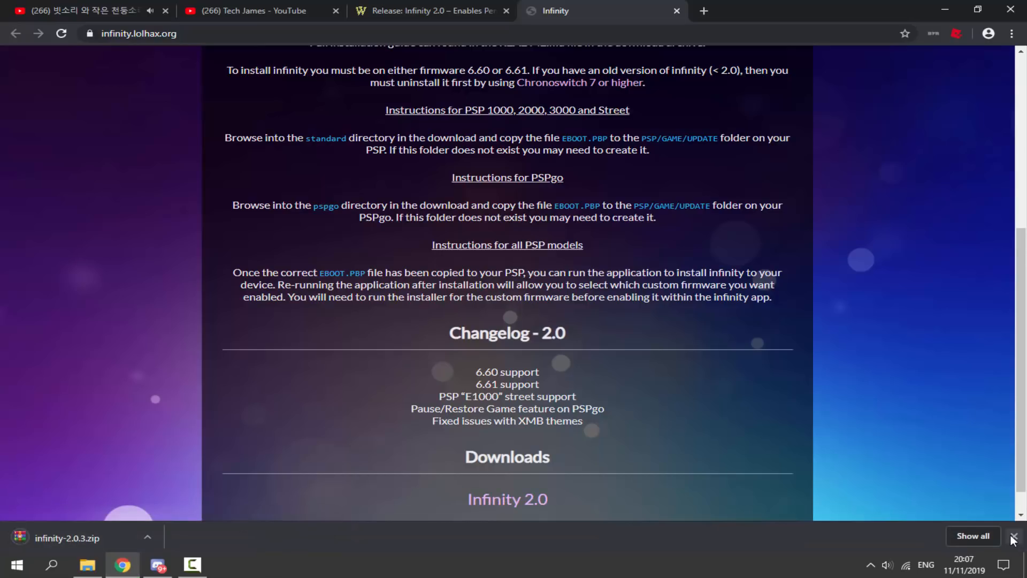
click(430, 11)
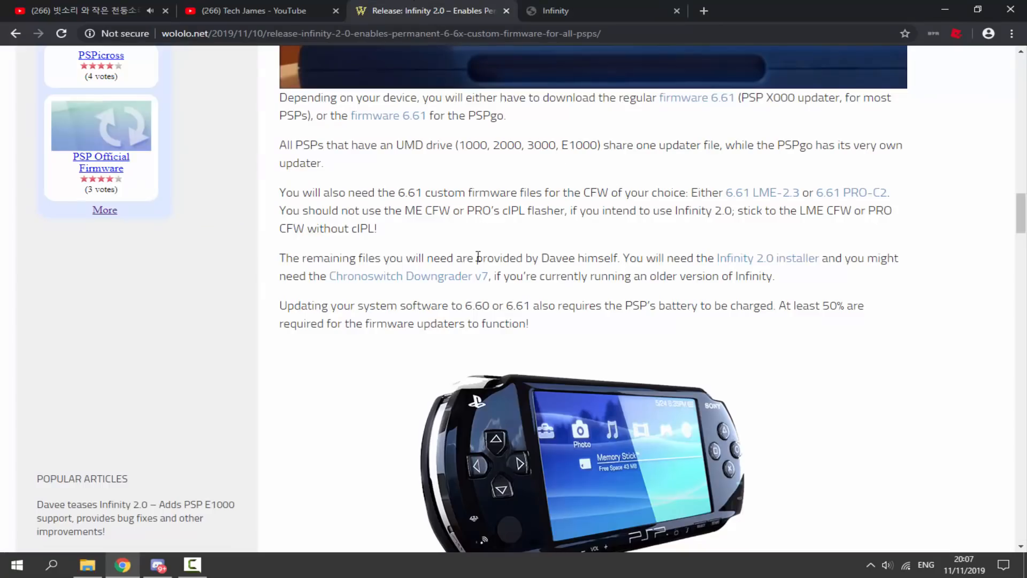
mouse_move(445, 282)
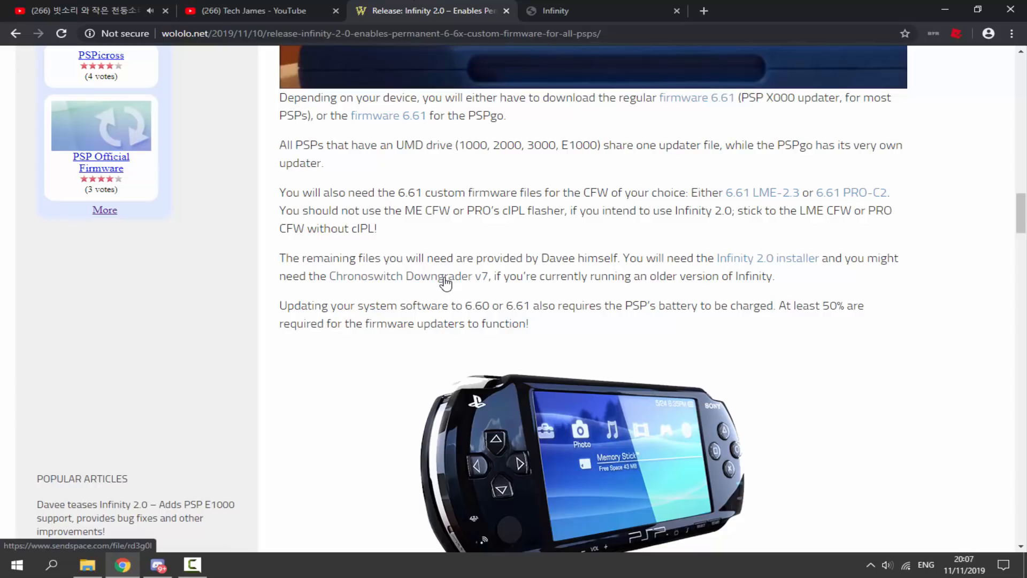
Download CHRONOSWITCH-v7.zip from its sendspace page
click(408, 276)
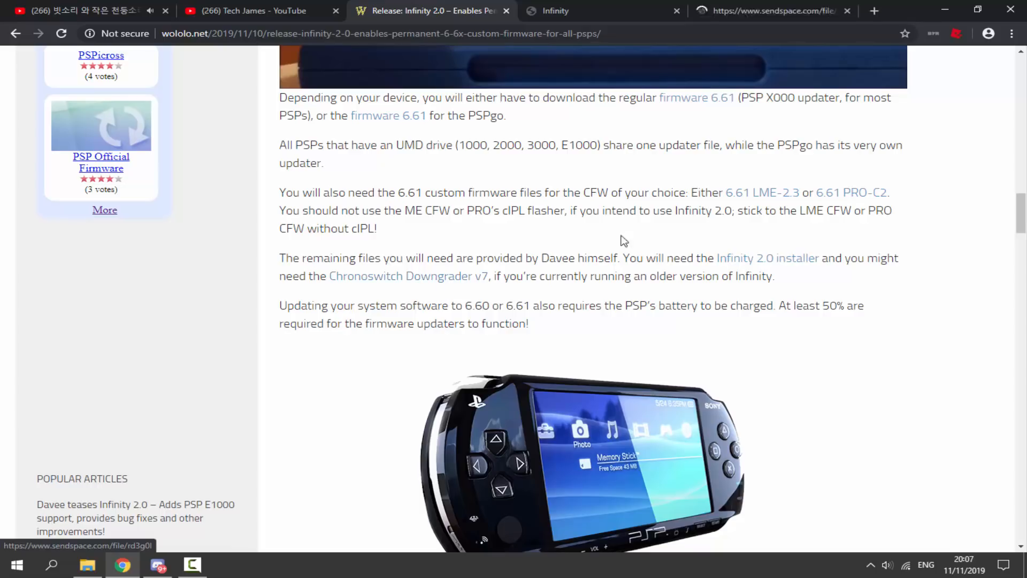
click(408, 276)
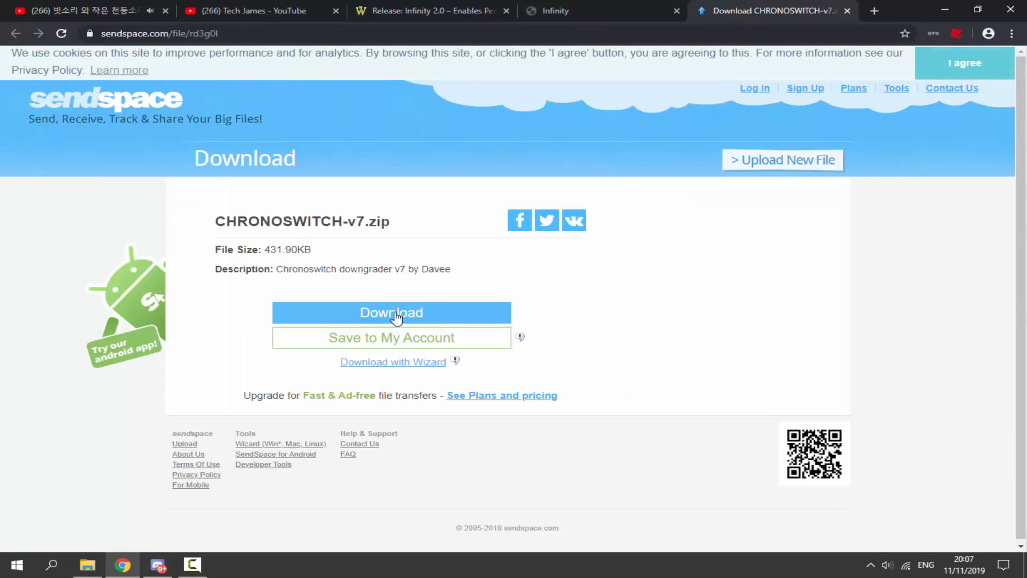
click(392, 313)
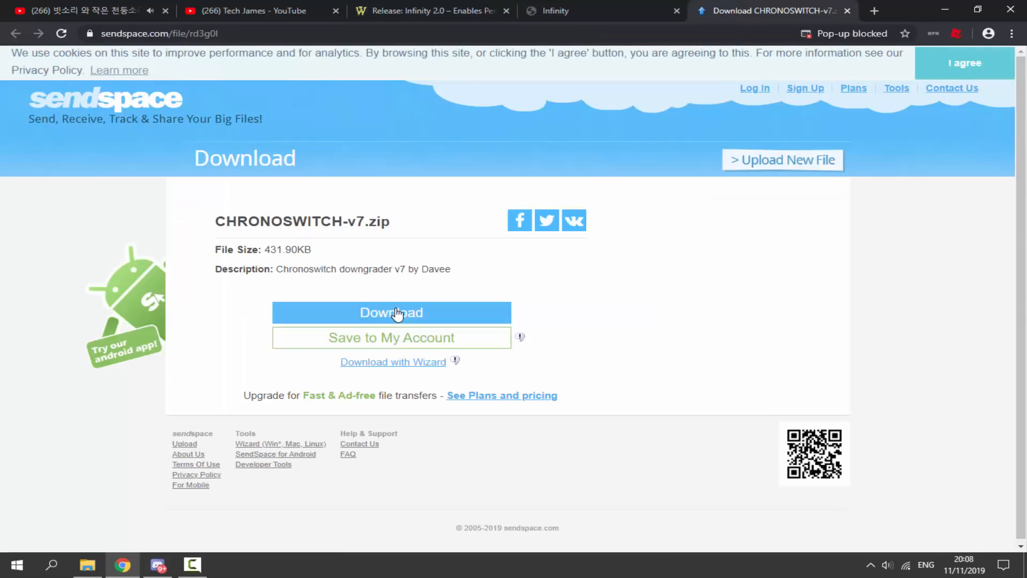
click(392, 313)
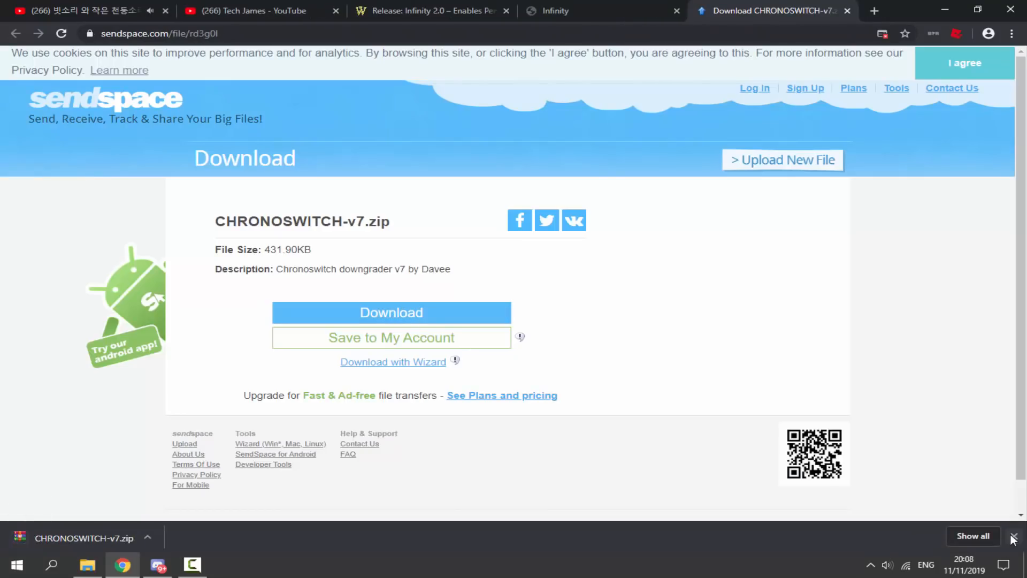
click(432, 11)
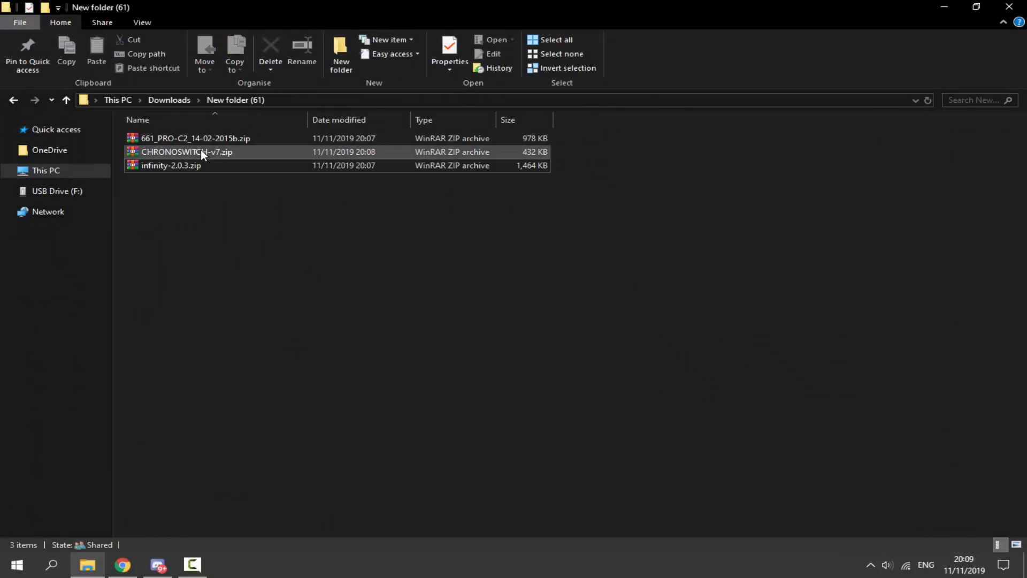
Open 661_PRO-C2_14-02-2015b.zip to view its PSP and seplugins folders
click(195, 138)
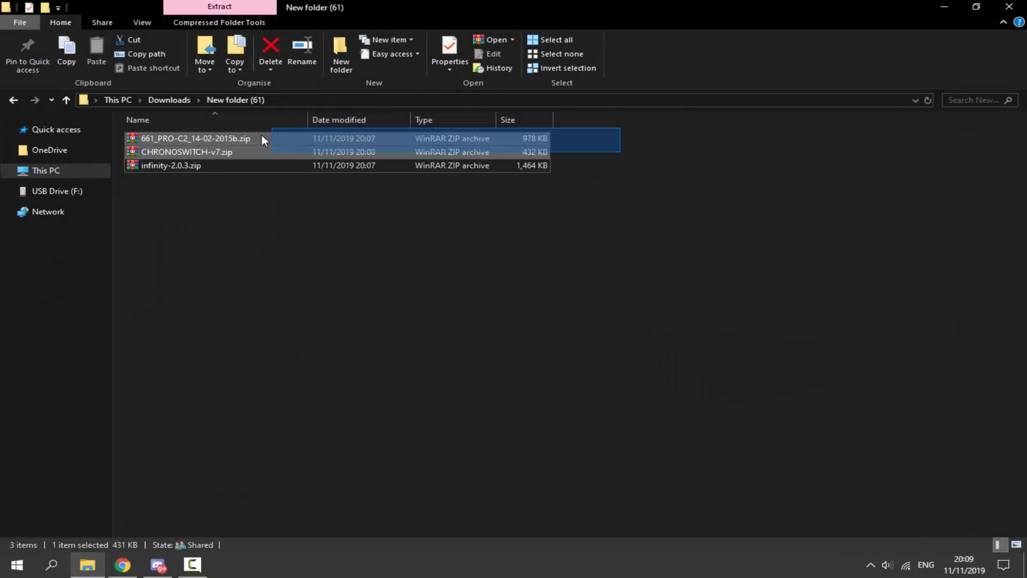
double_click(194, 138)
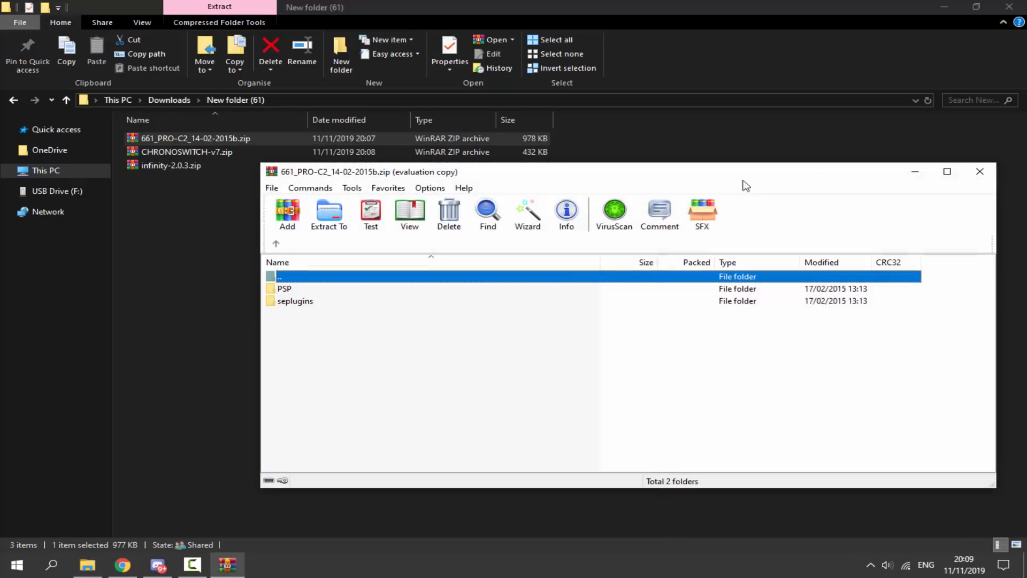
click(980, 171)
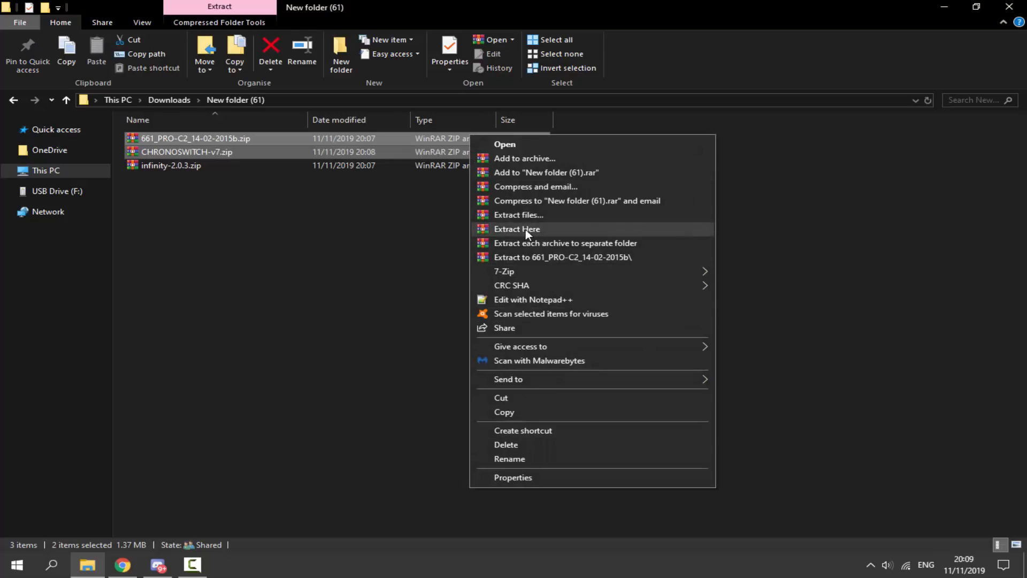
Extract both zips and move CHRONOSWITCH into PSP\GAME, confirming its EBOOT.PBP
click(517, 229)
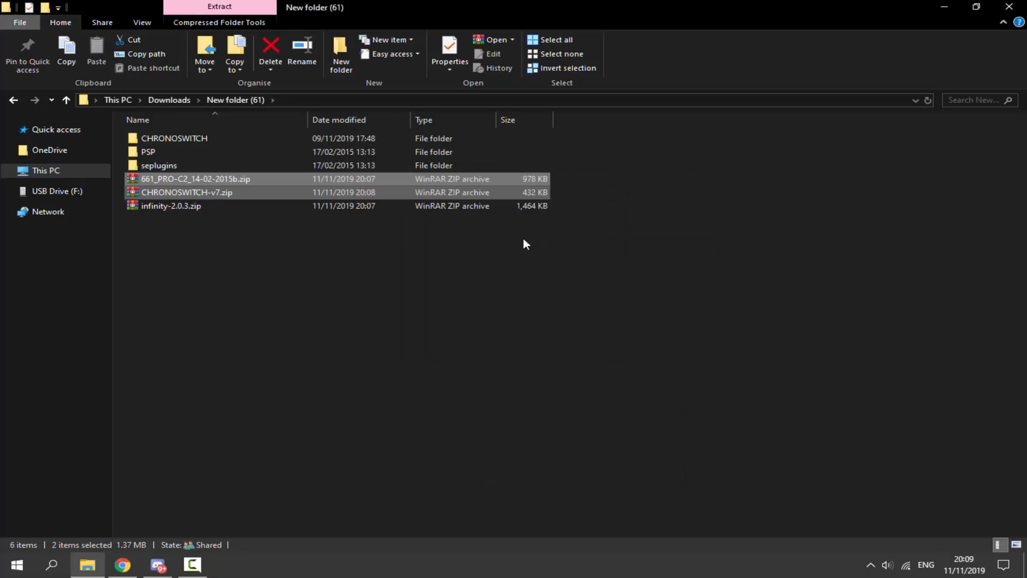
mouse_move(216, 200)
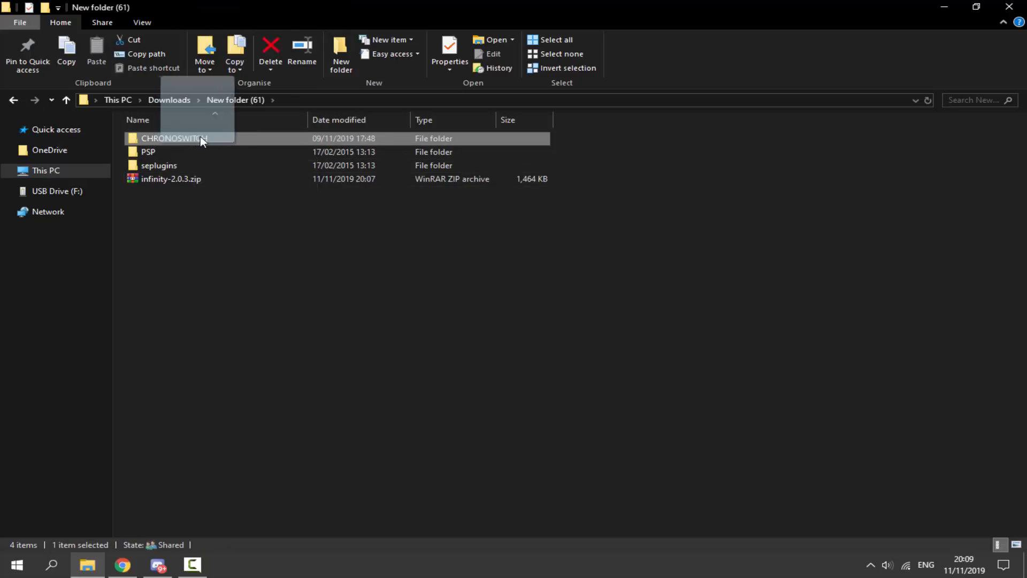
double_click(148, 151)
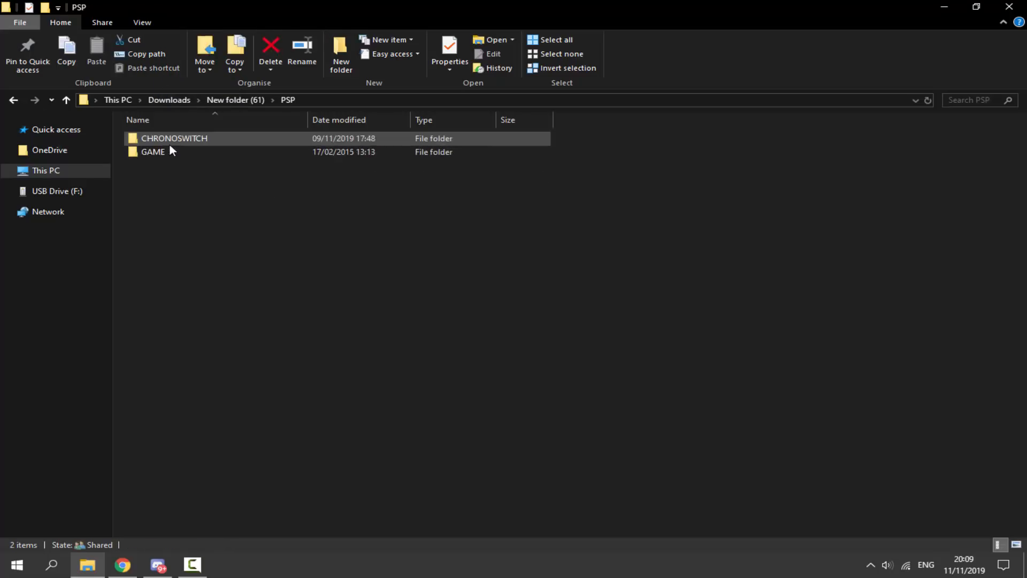
click(153, 152)
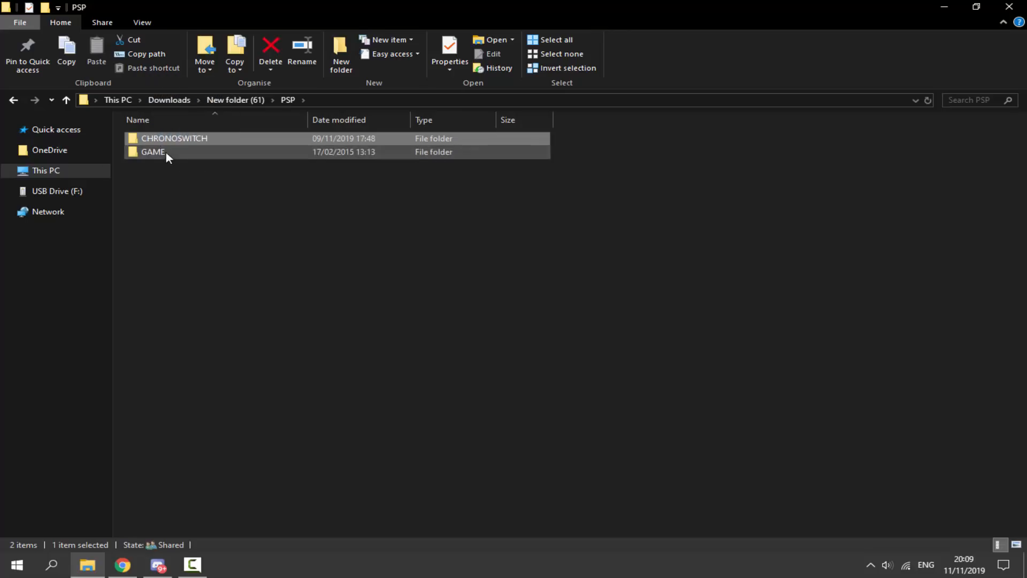
double_click(175, 138)
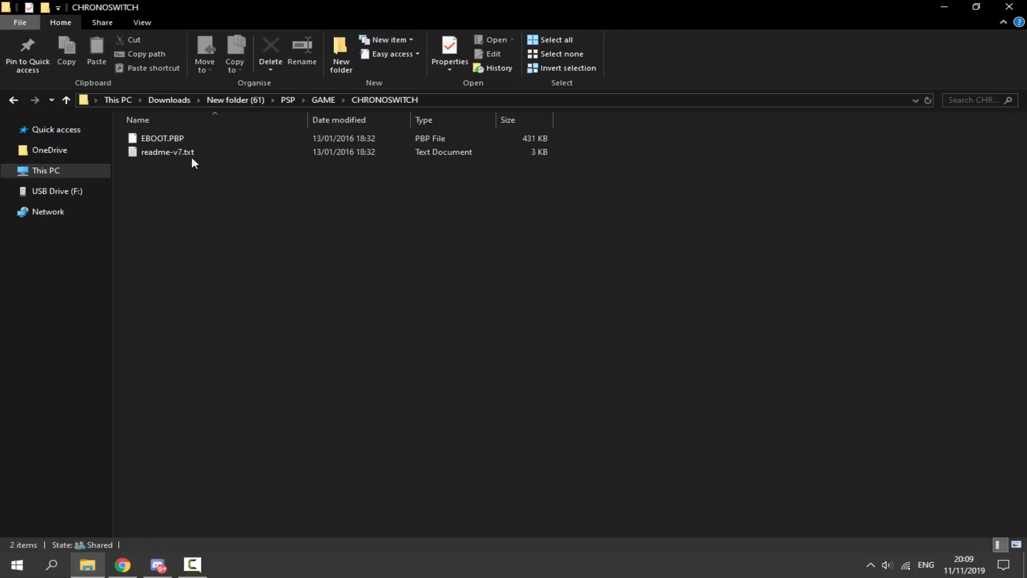
click(14, 99)
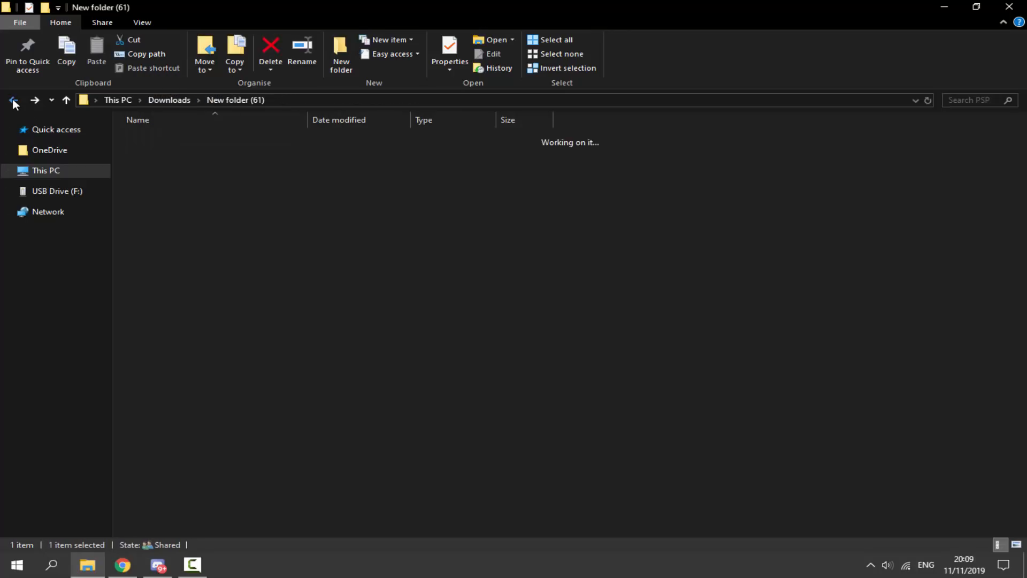
Open infinity-2.0.3.zip and browse to its pspgo folder
click(171, 166)
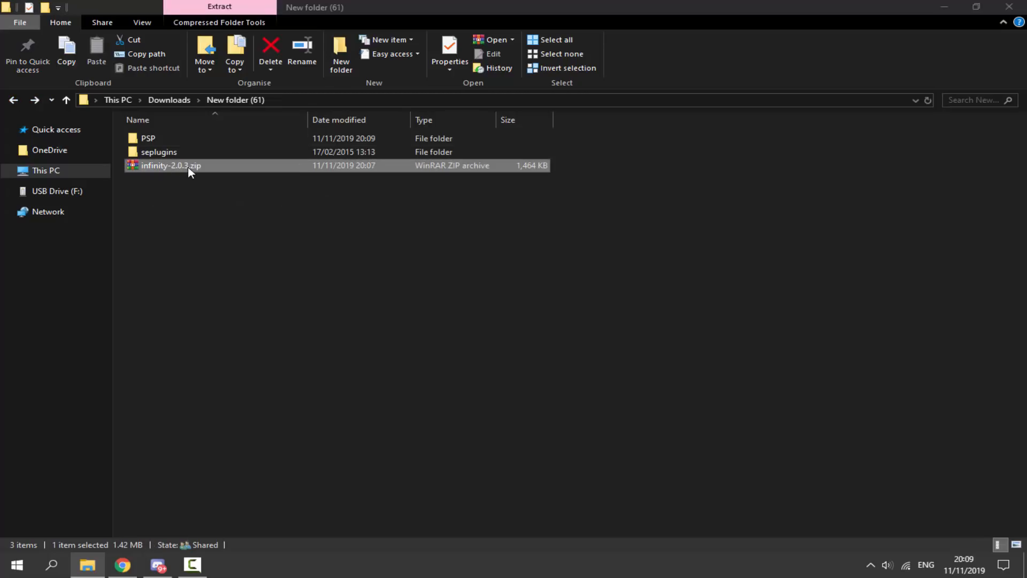
double_click(172, 165)
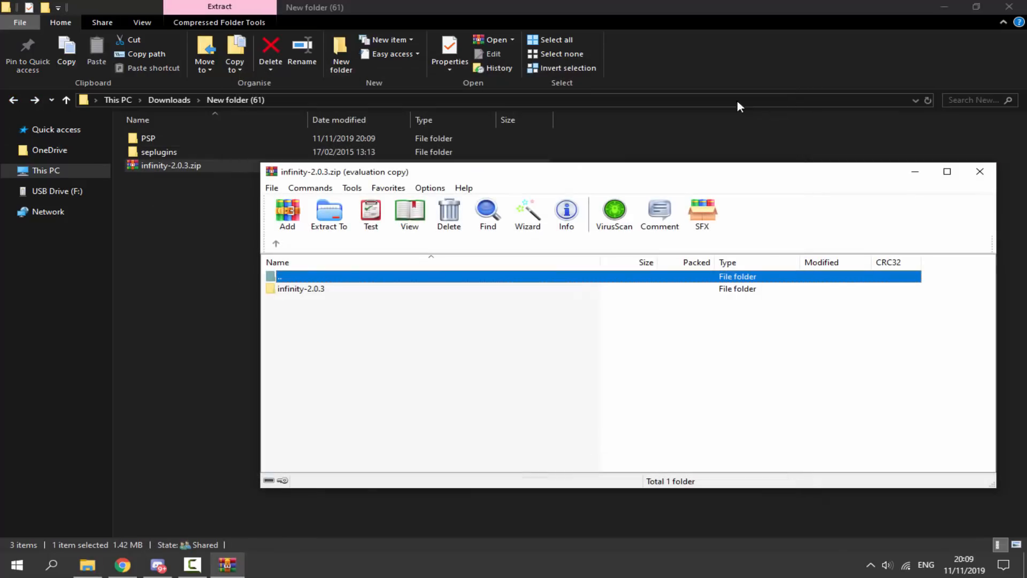
double_click(301, 289)
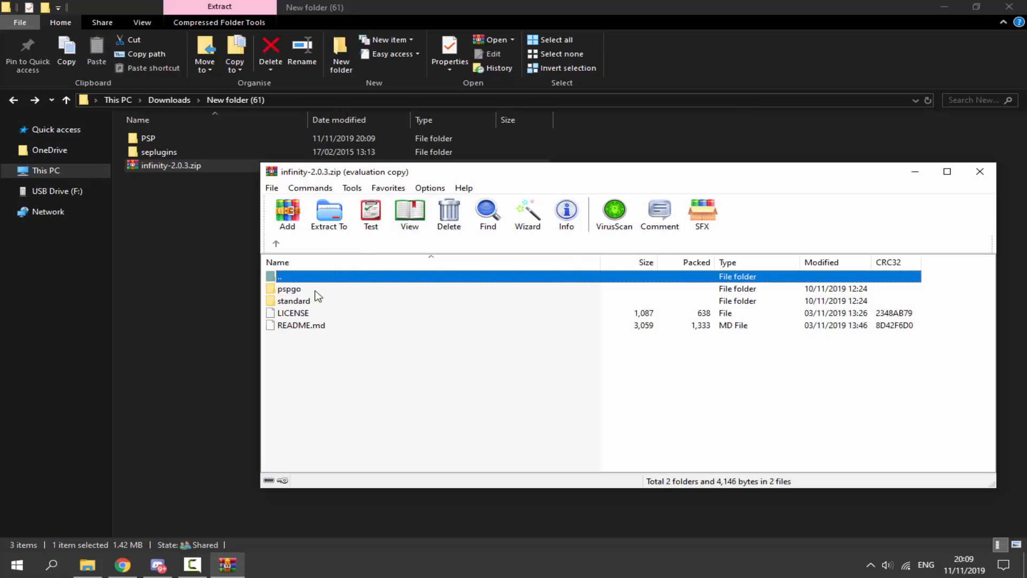
double_click(289, 289)
text(UPDATE)
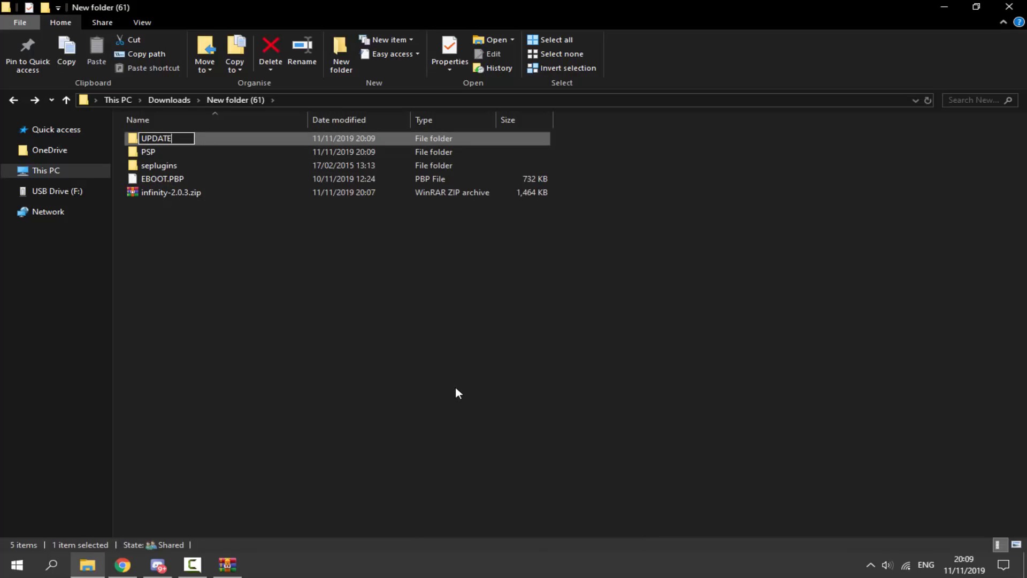
Put the pspgo EBOOT.PBP in a new UPDATE folder inside PSP\GAME
click(162, 178)
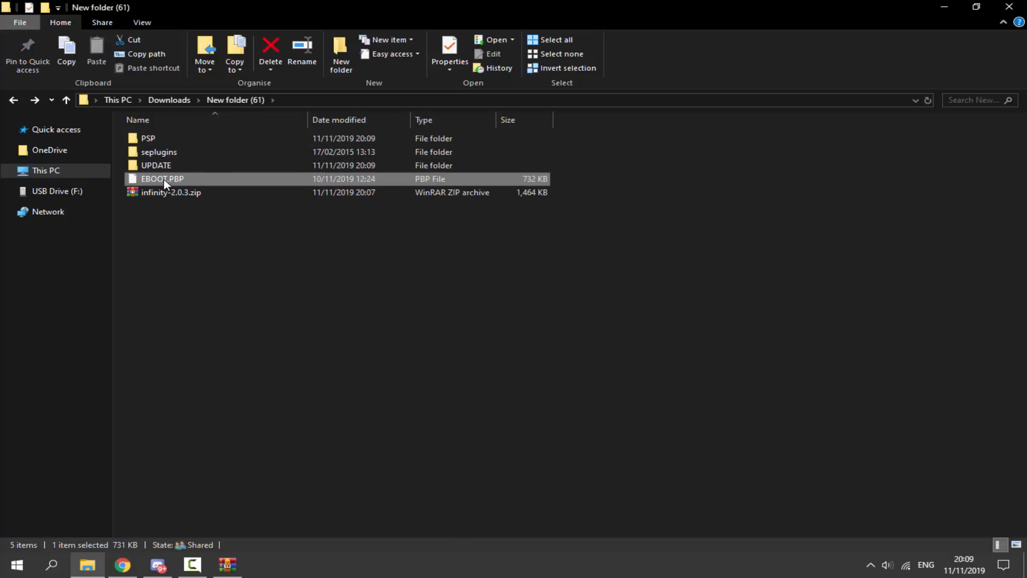
click(269, 50)
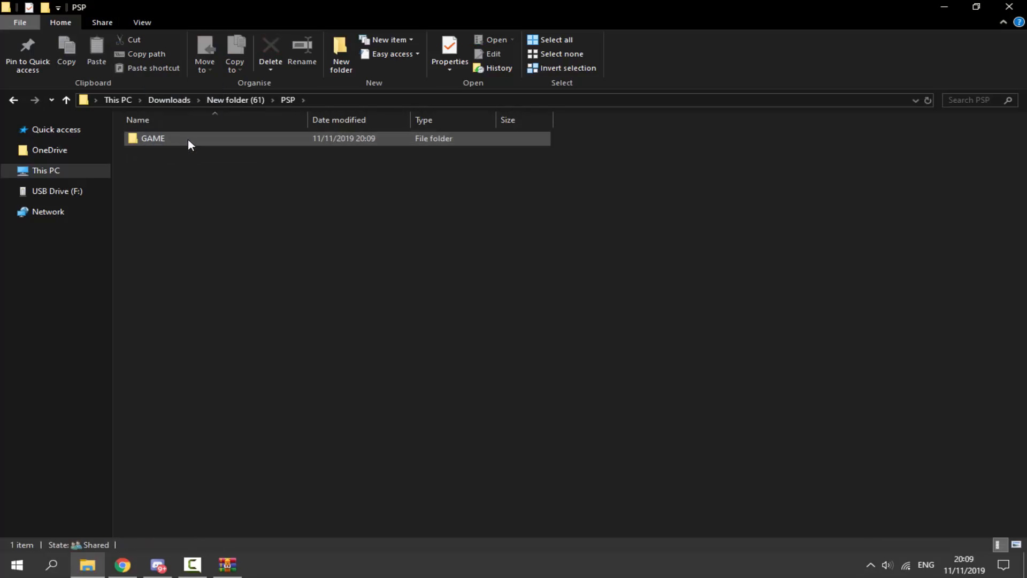
double_click(153, 138)
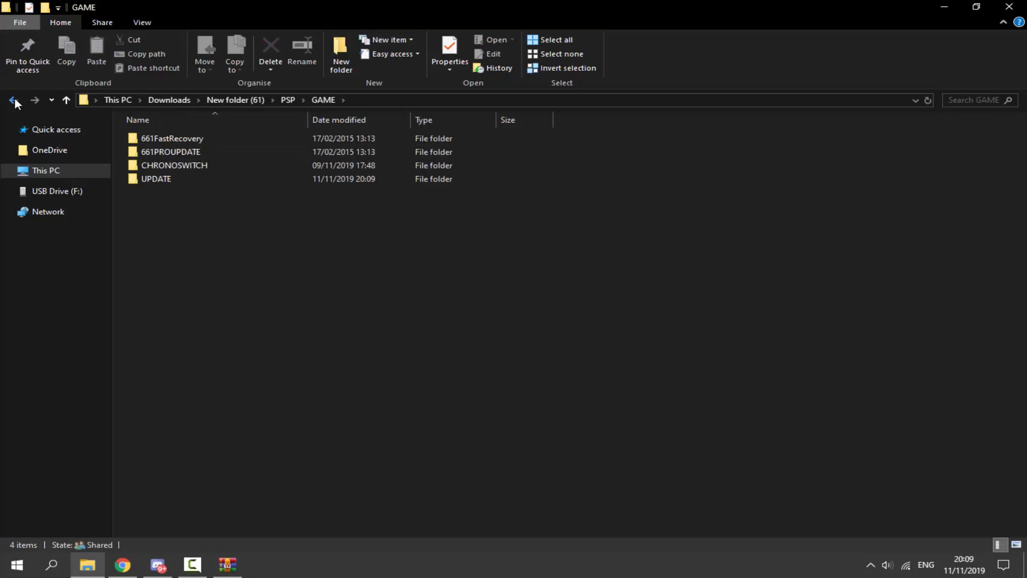
click(14, 100)
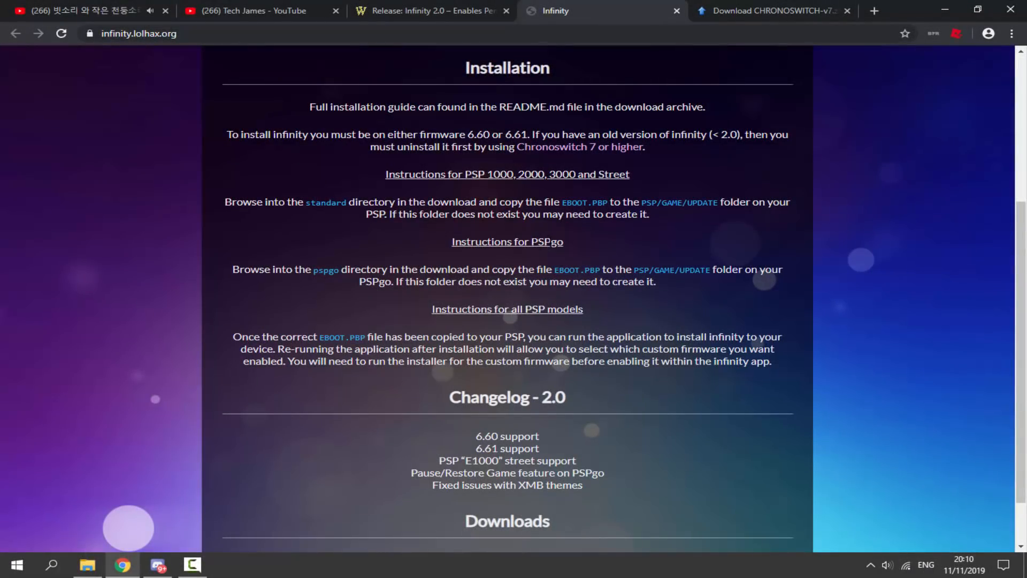
mouse_move(546, 169)
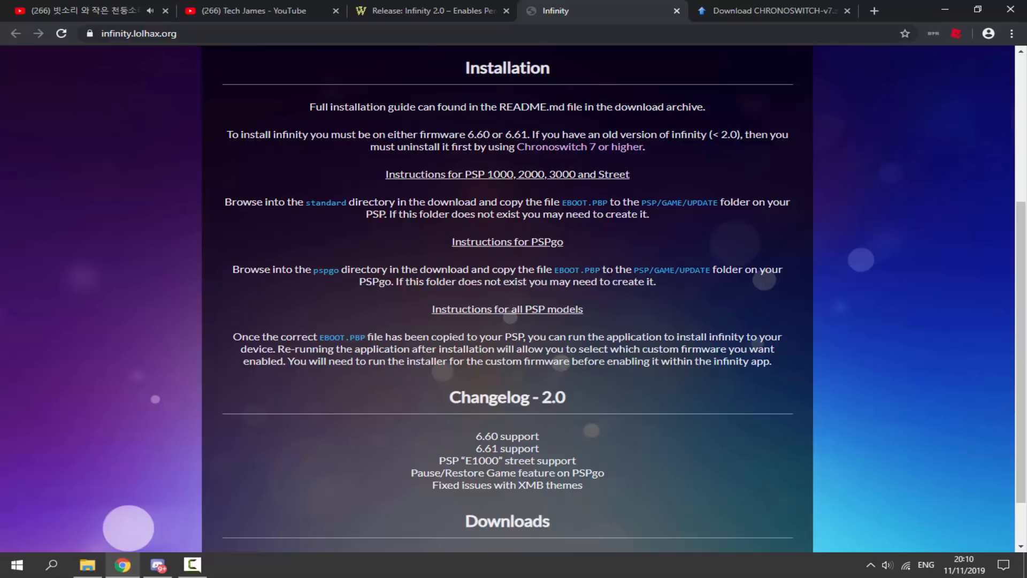
mouse_move(333, 283)
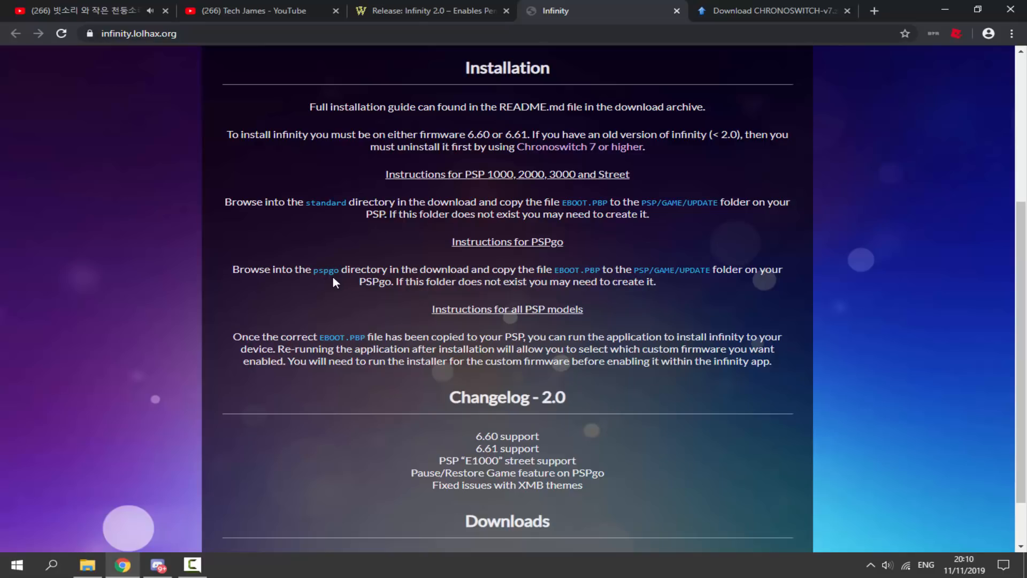
Review the Infinity installation instructions, then return to File Explorer
click(88, 564)
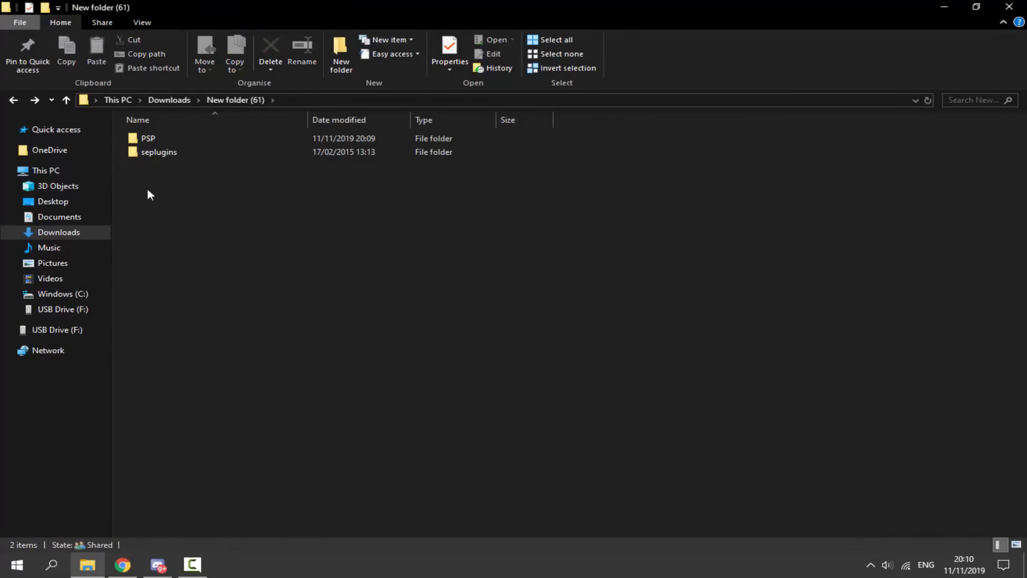
Copy PSP and seplugins to USB Drive (F:), replacing existing files
click(12, 190)
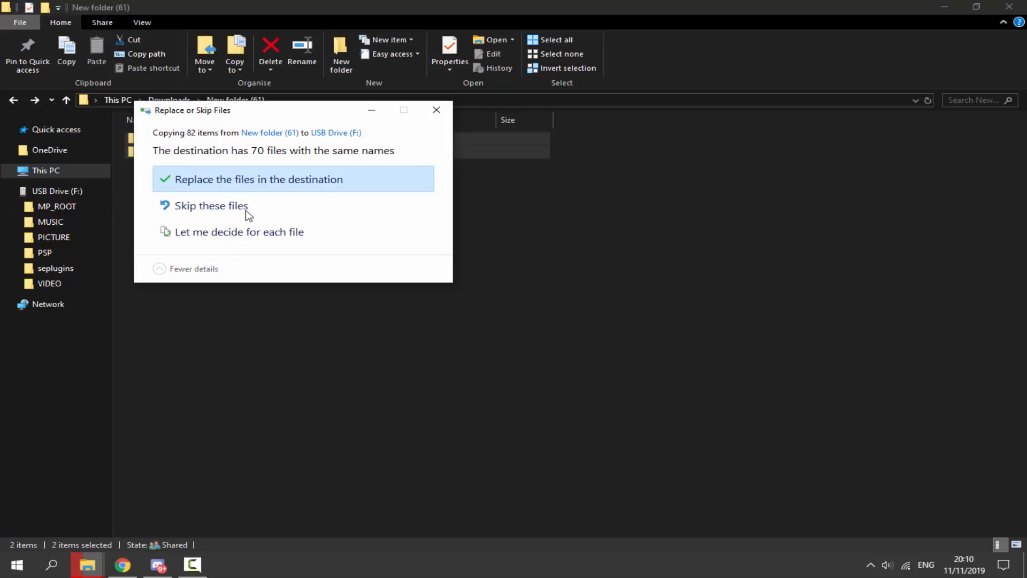
click(257, 179)
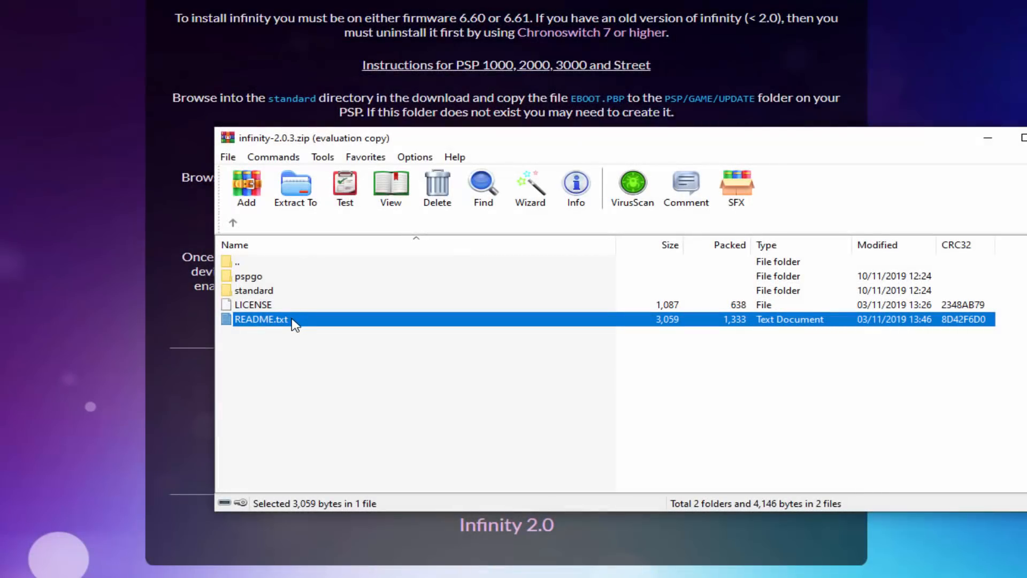
Read Infinity's README.txt in Notepad to the end, then close it
double_click(261, 319)
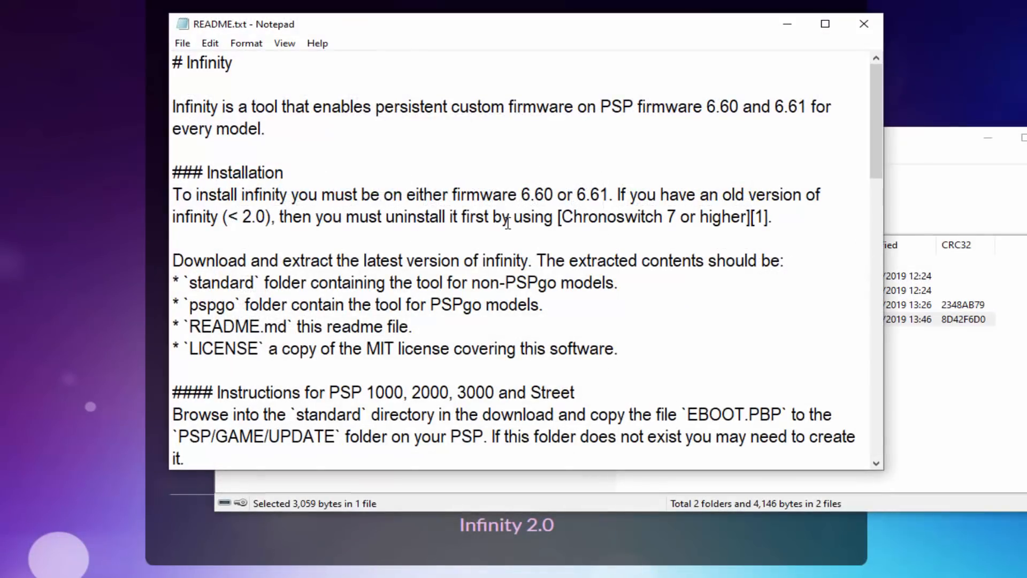
scroll(down, 3)
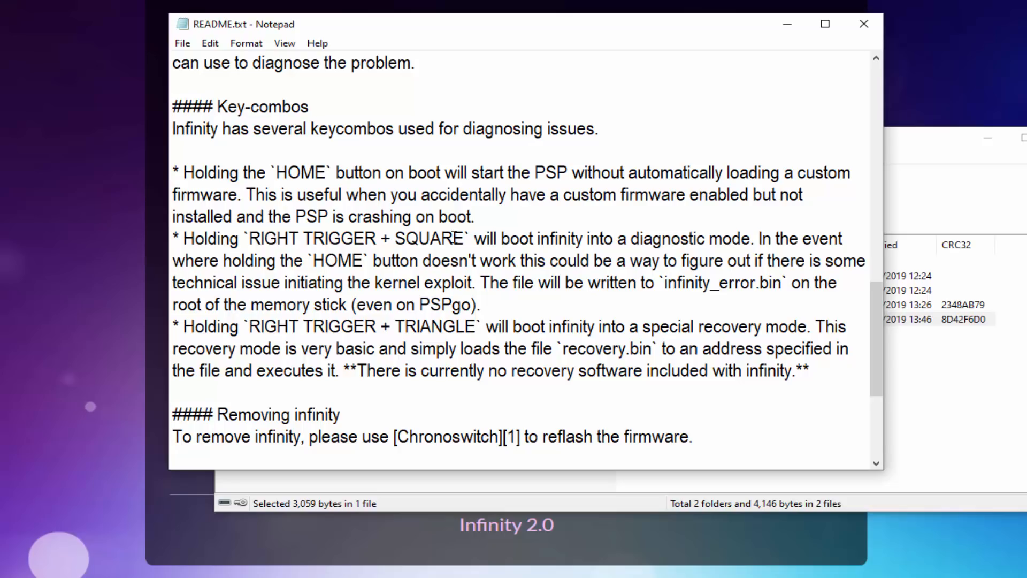
mouse_move(689, 234)
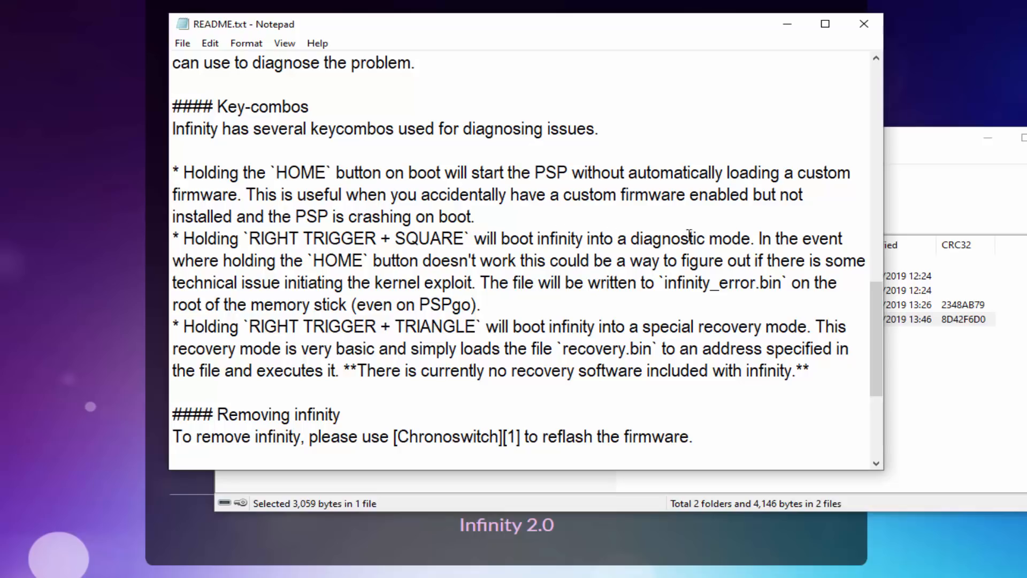
mouse_move(362, 305)
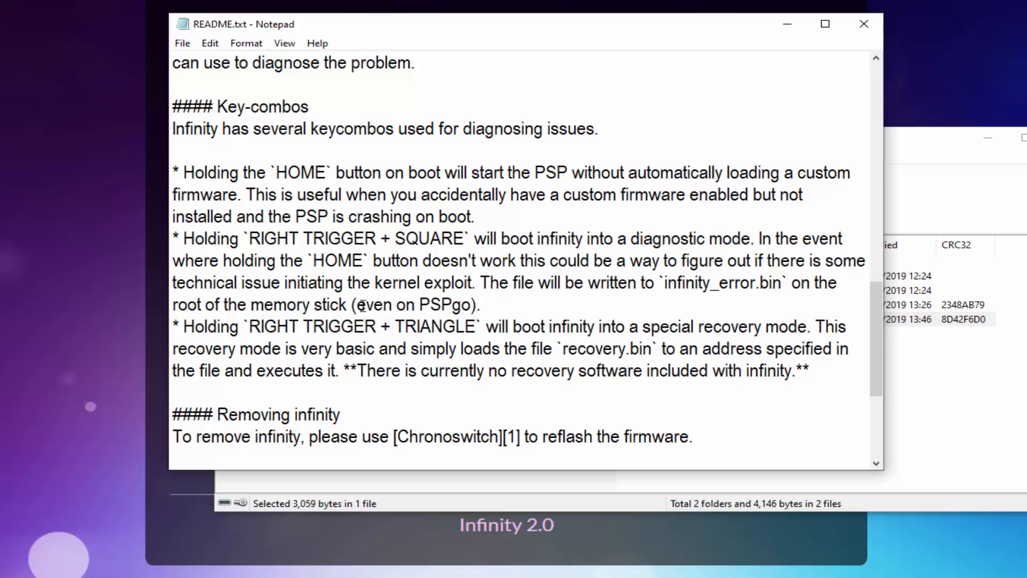
scroll(down, 3)
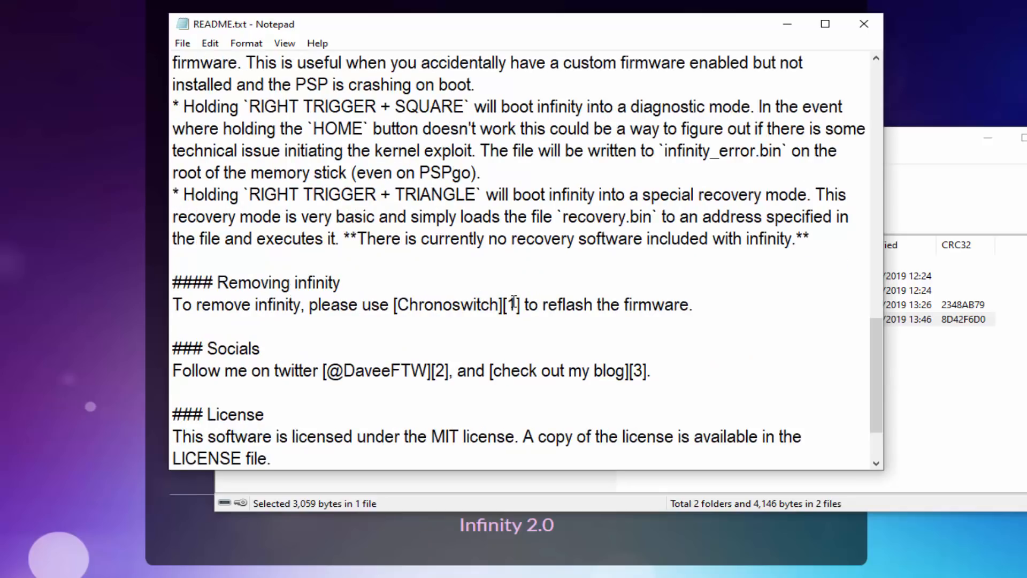
scroll(down, 3)
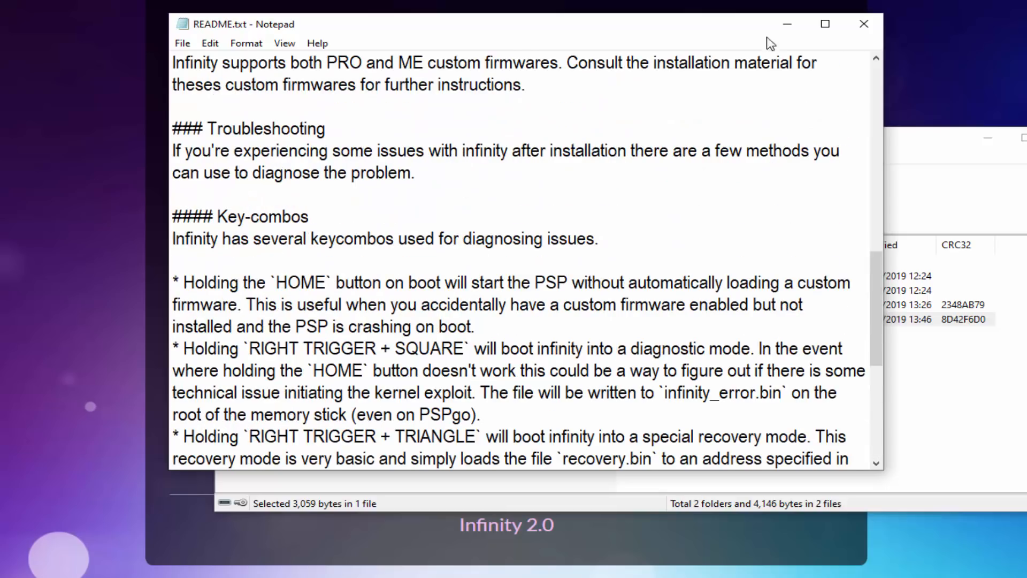
click(864, 24)
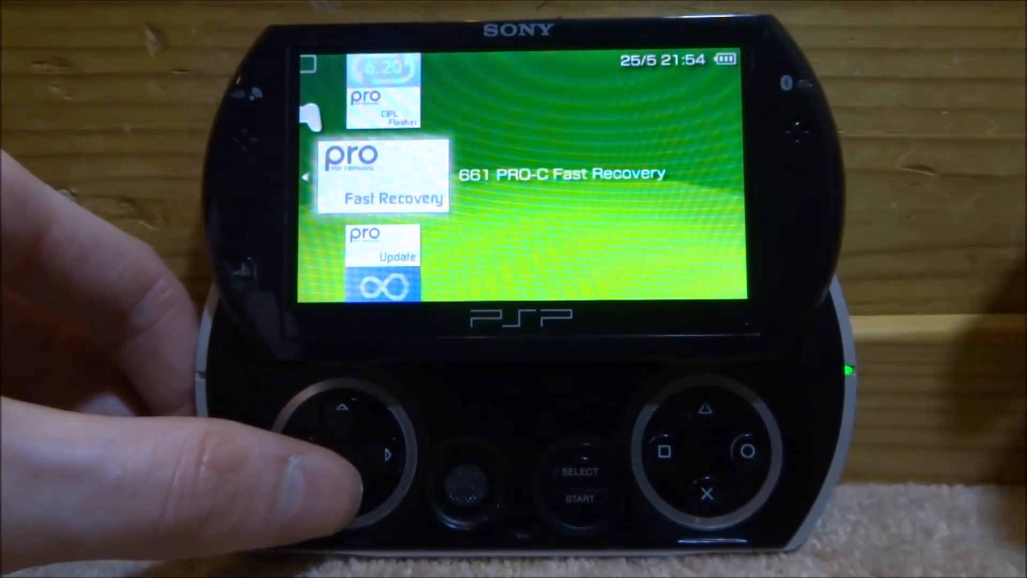
Scroll down the Memory Stick game list to reach the PRO and Infinity apps
key(down)
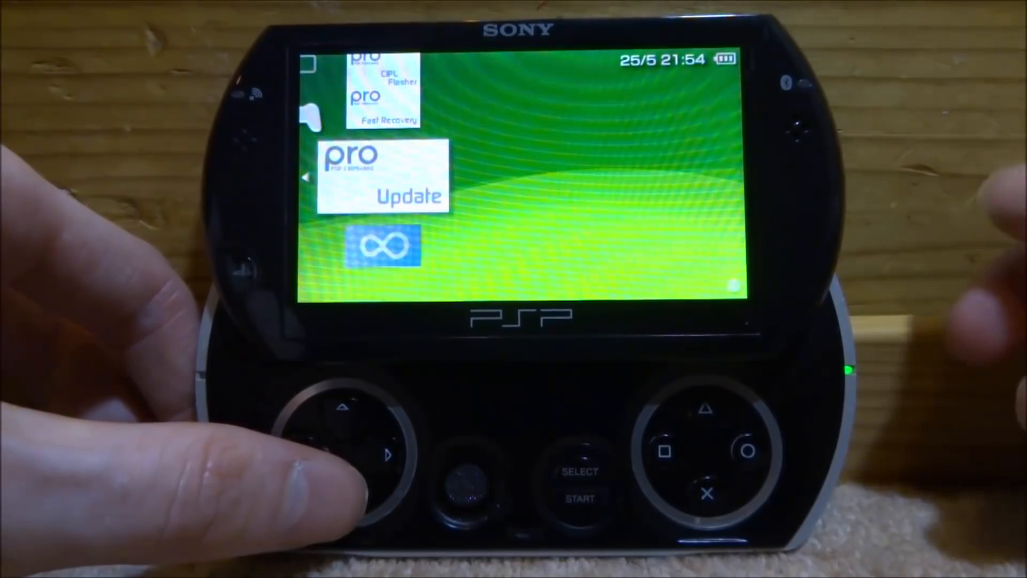
key(down)
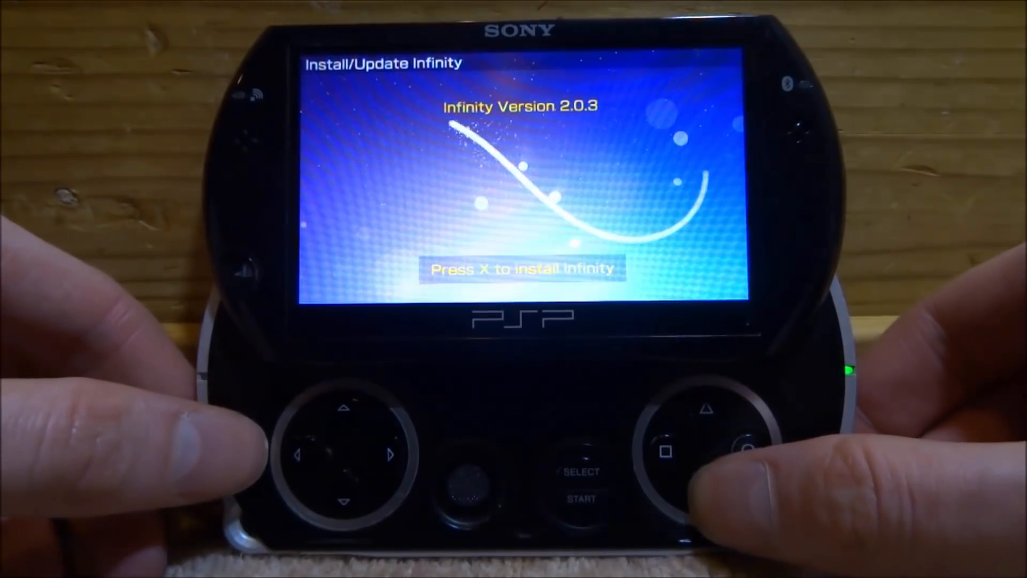
Install Infinity 2.0.3, reboot, and verify System Software Version 6.61 with infinity mark
click(709, 491)
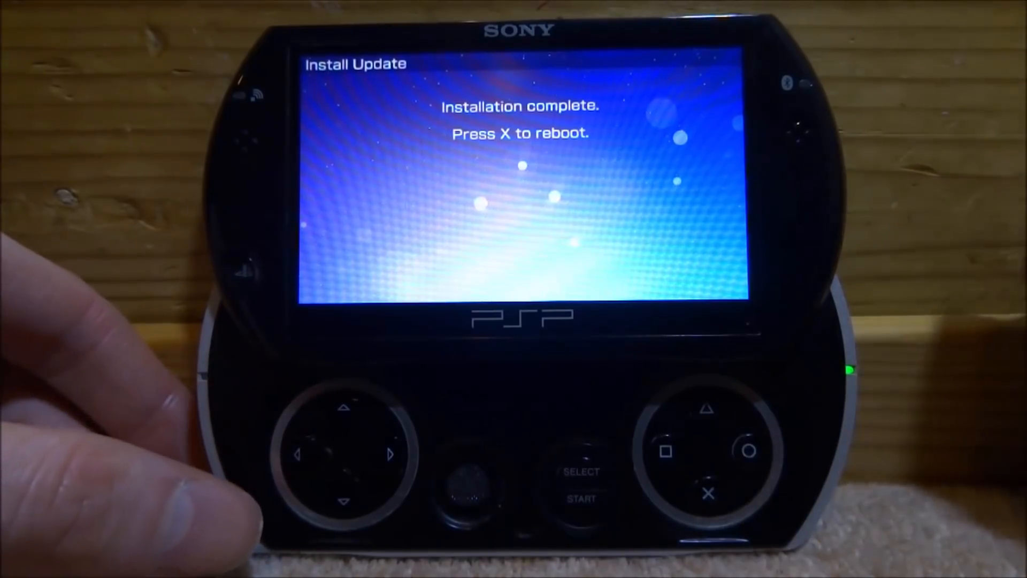
click(708, 493)
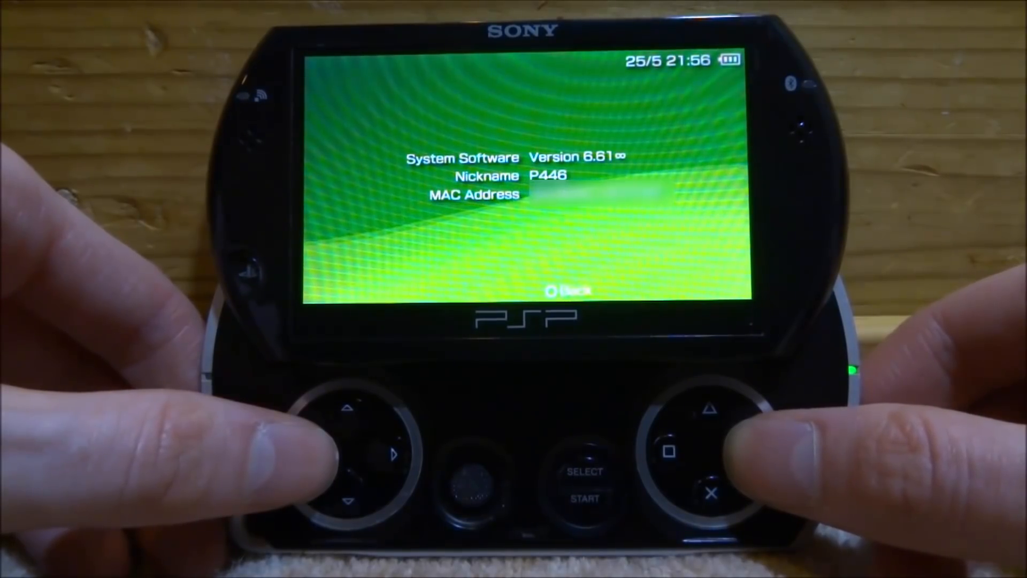
click(751, 450)
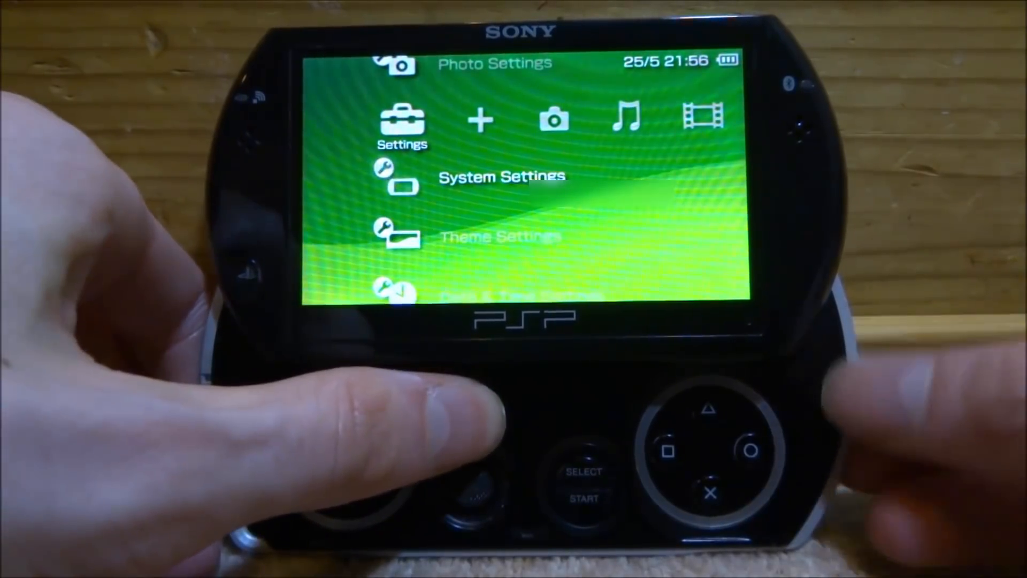